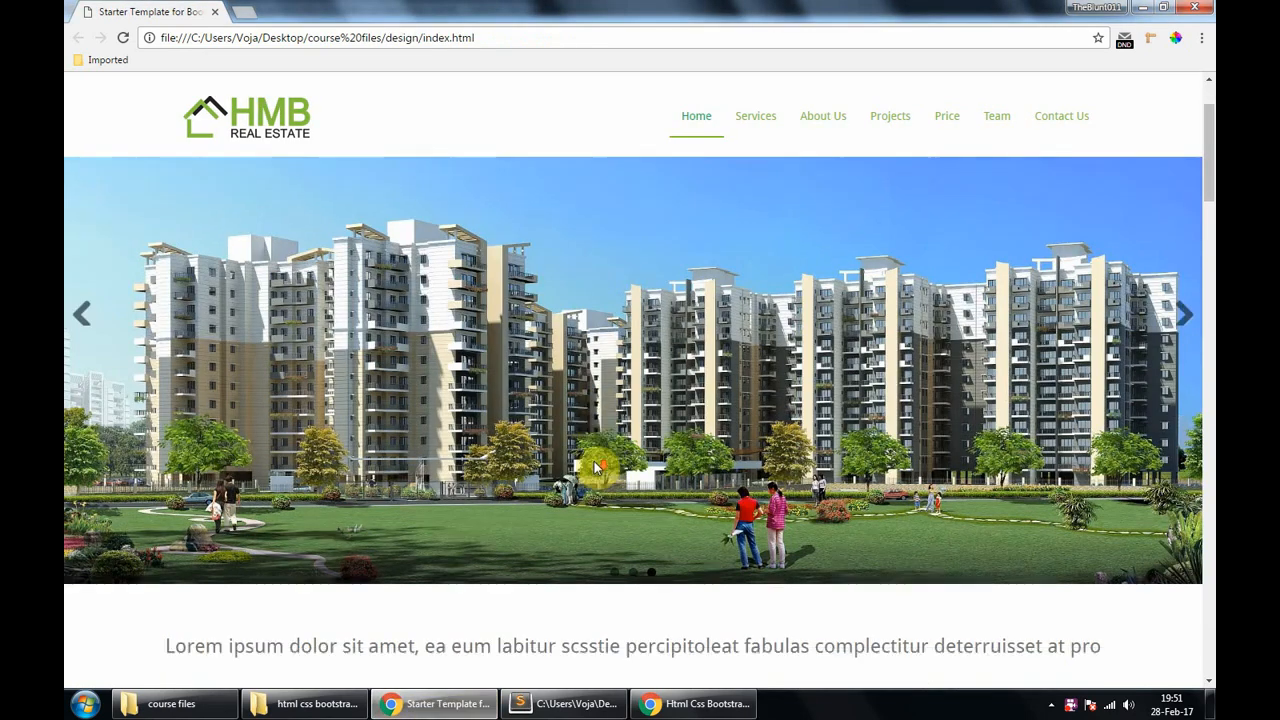
Scroll down the local real-estate template page in Chrome
scroll("down", 3)
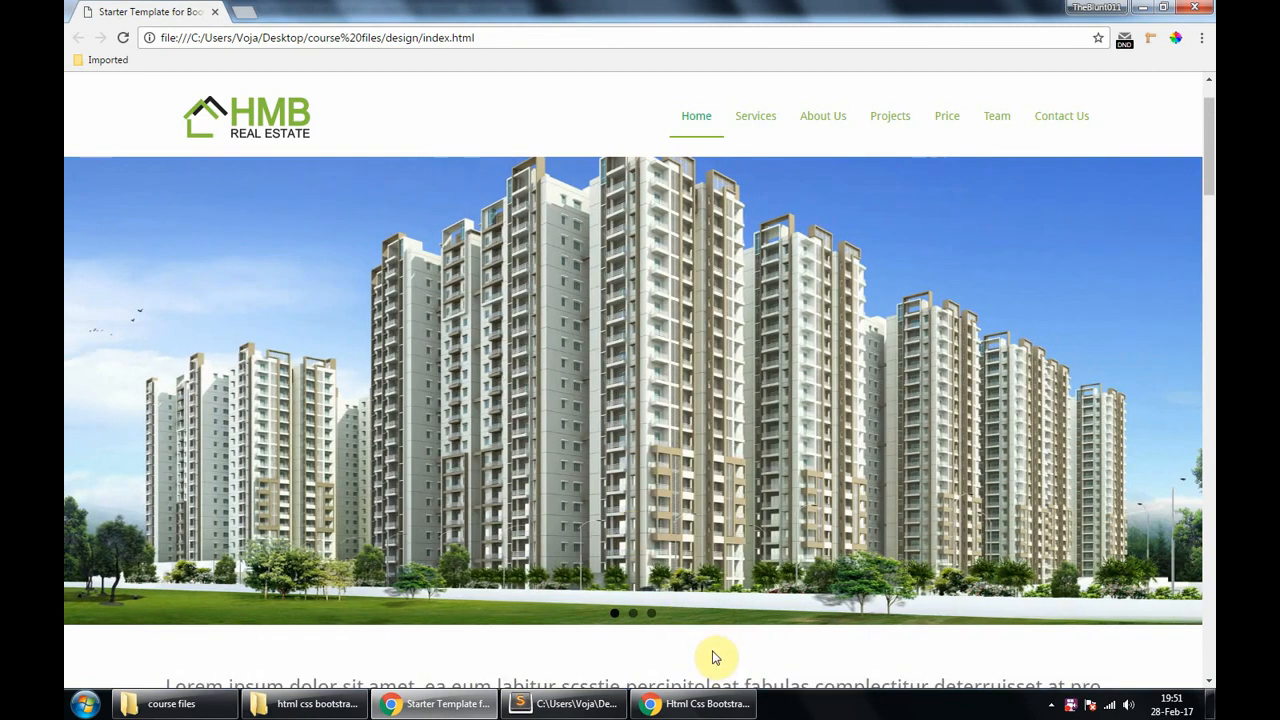
mouse_move(700, 488)
type("flex")
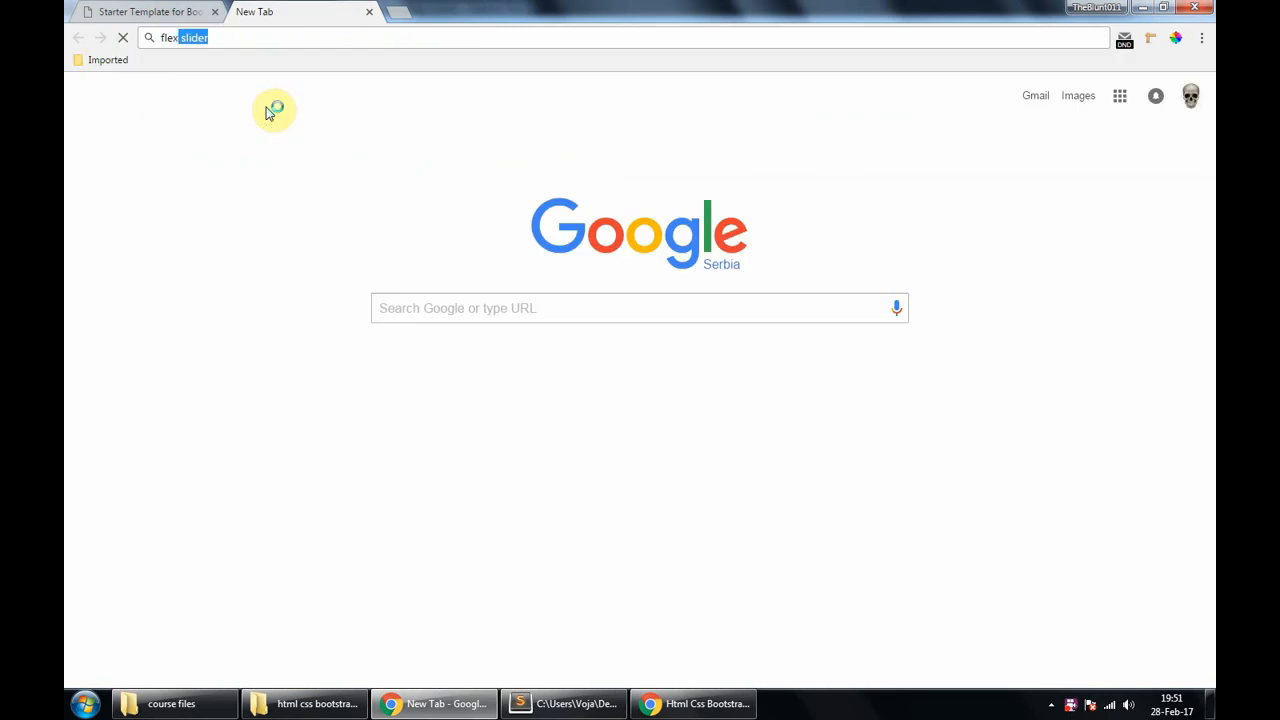
Run the 'flex slider' search and go to the WooCommerce FlexSlider result
key("Return")
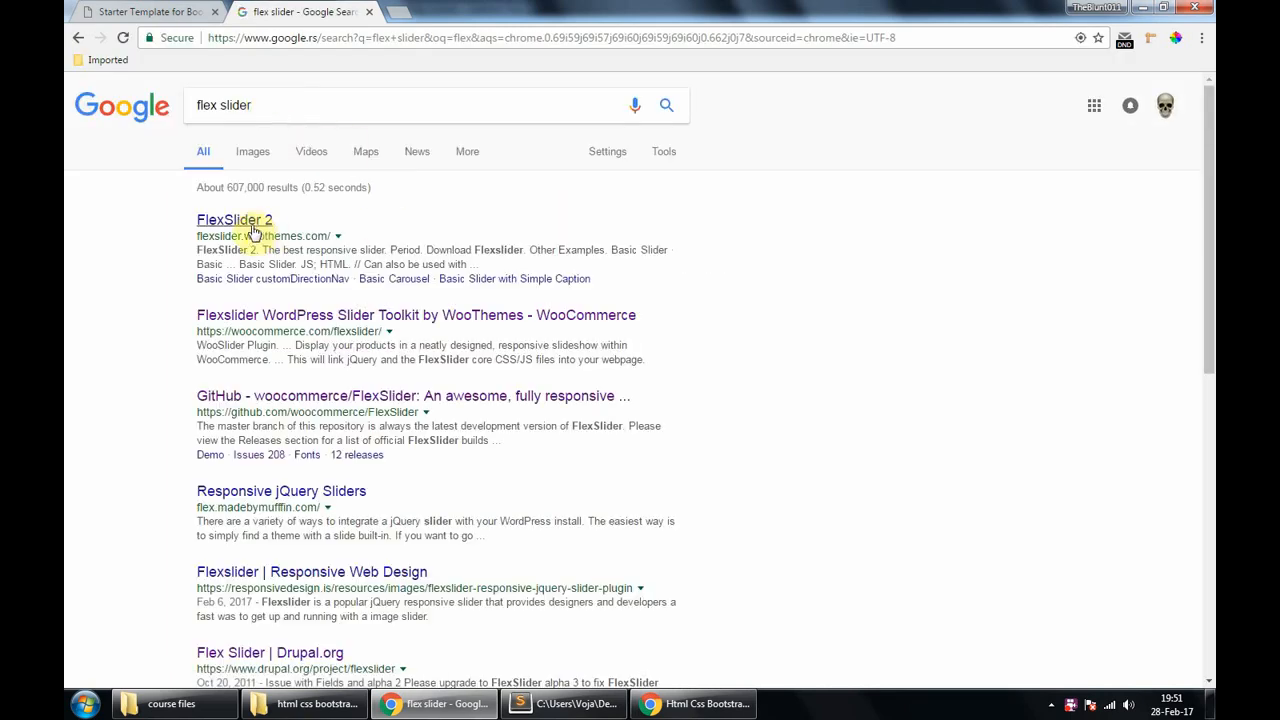
left_click(234, 218)
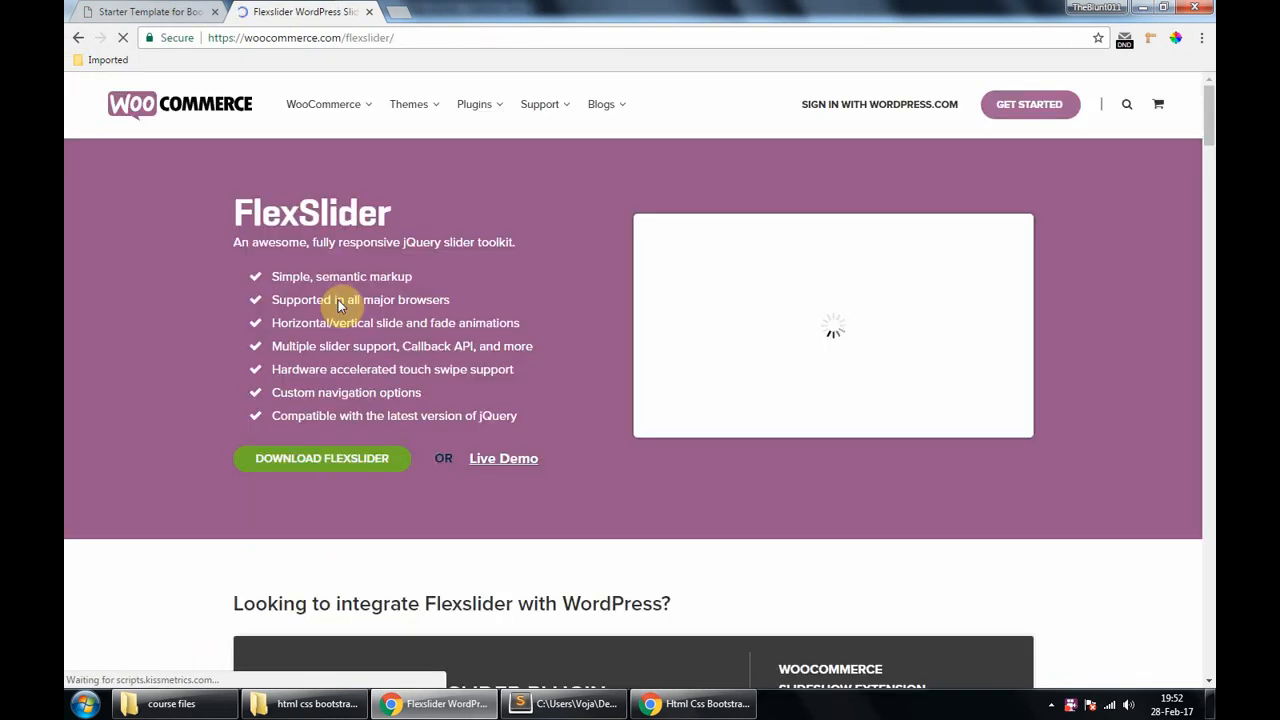
Read through the three 'Get started' setup steps, noting the stylesheet file name
scroll("down", 3)
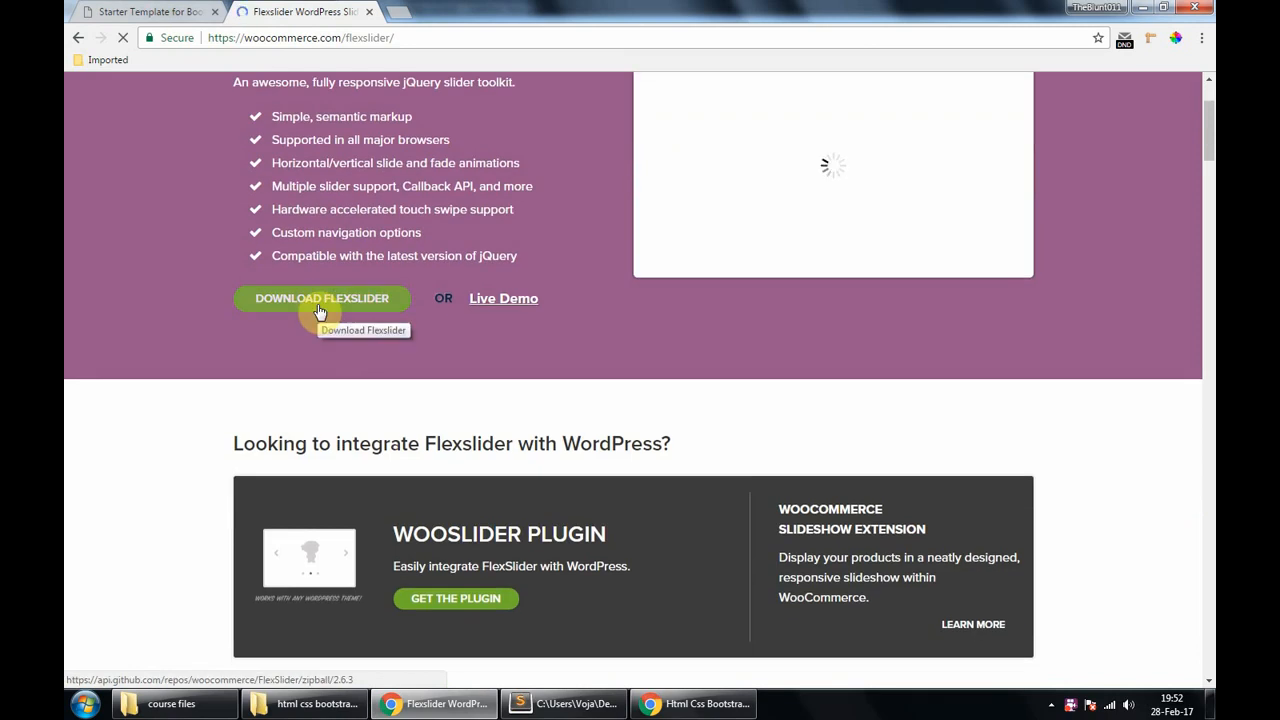
scroll("down", 3)
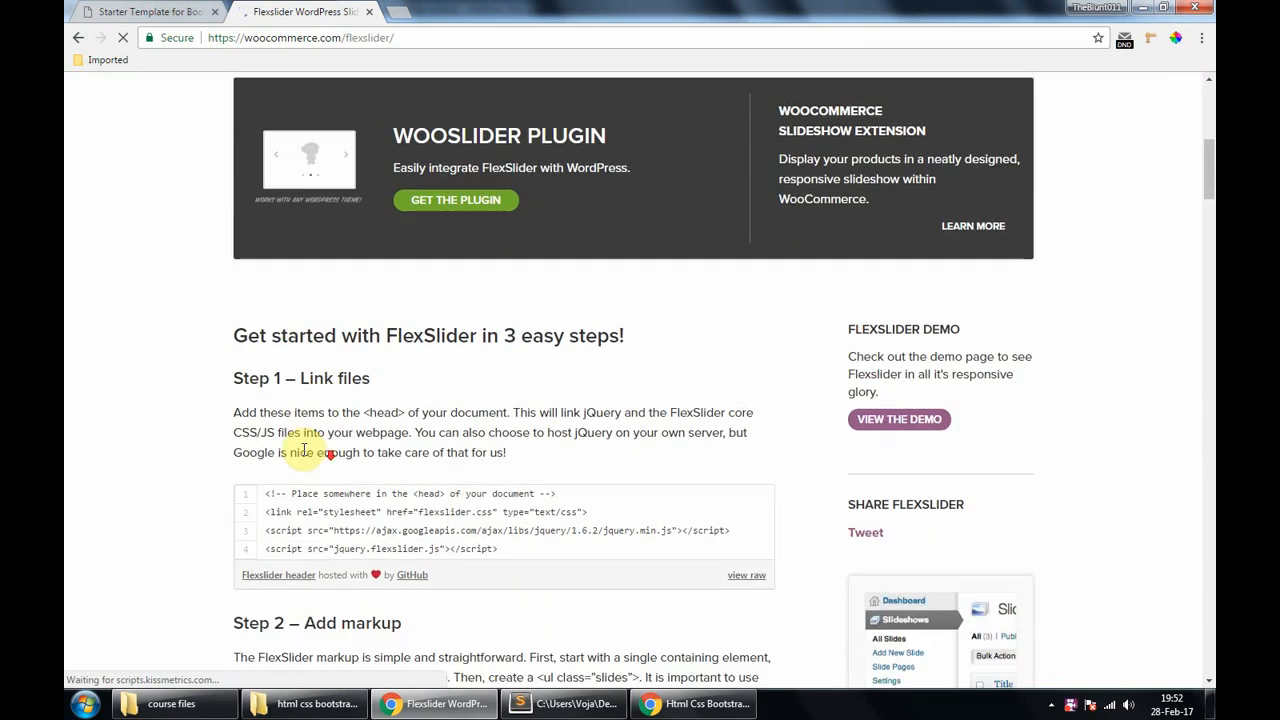
scroll("down", 3)
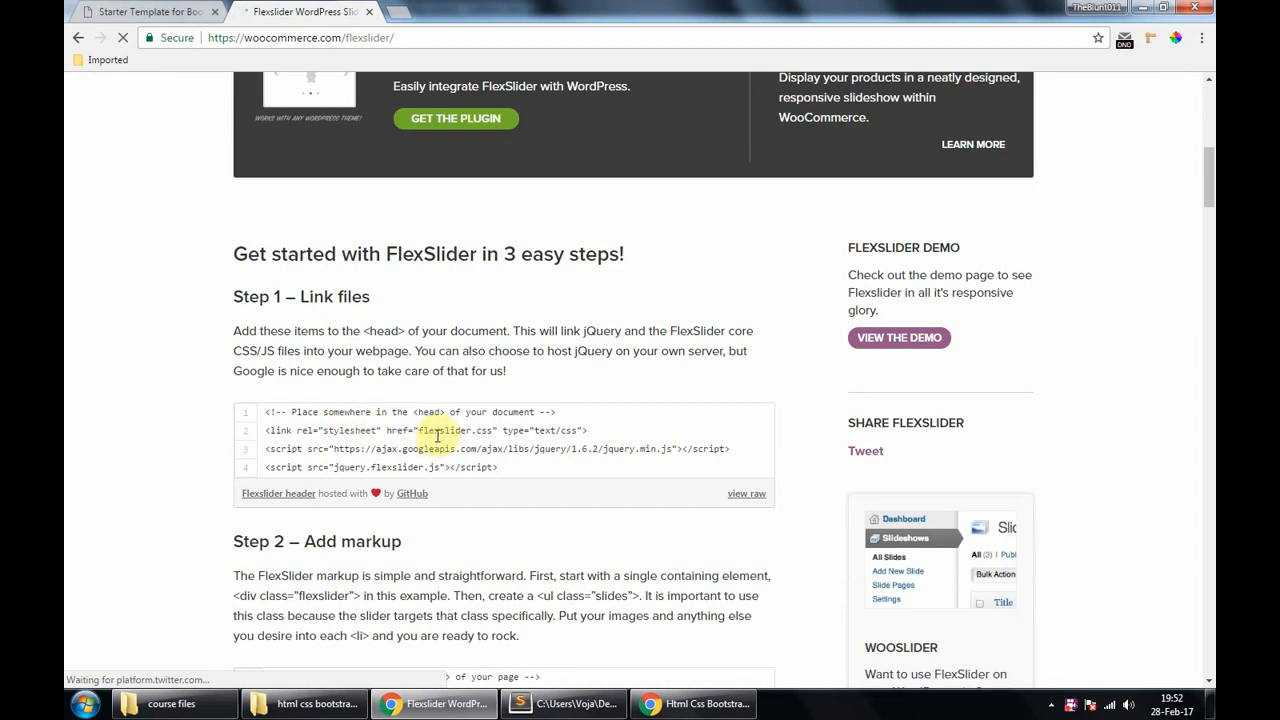
double_click(440, 430)
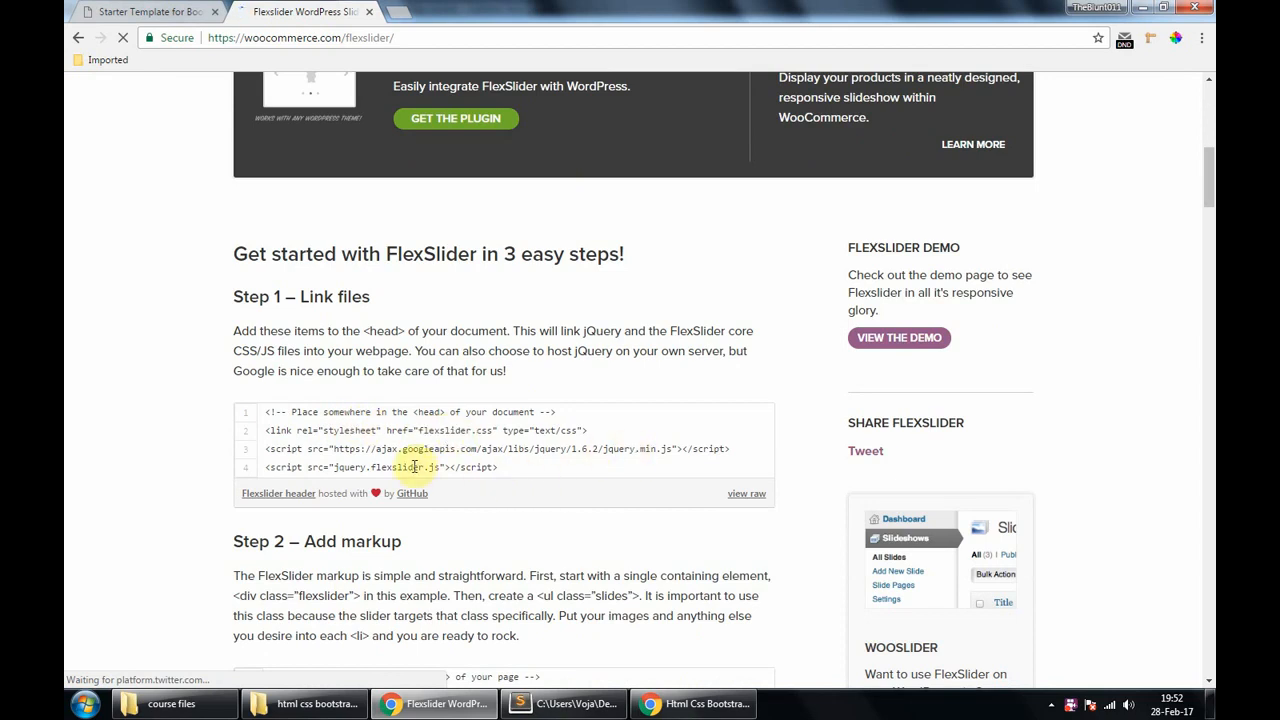
scroll("down", 3)
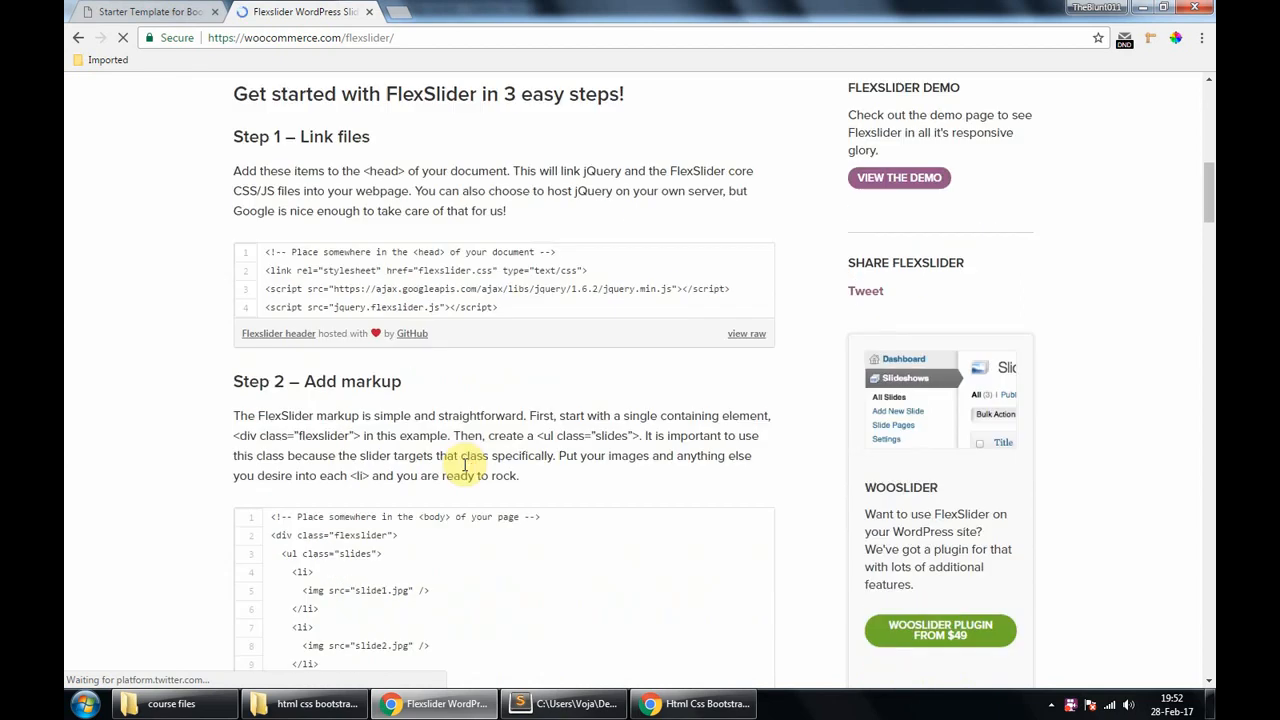
scroll("down", 3)
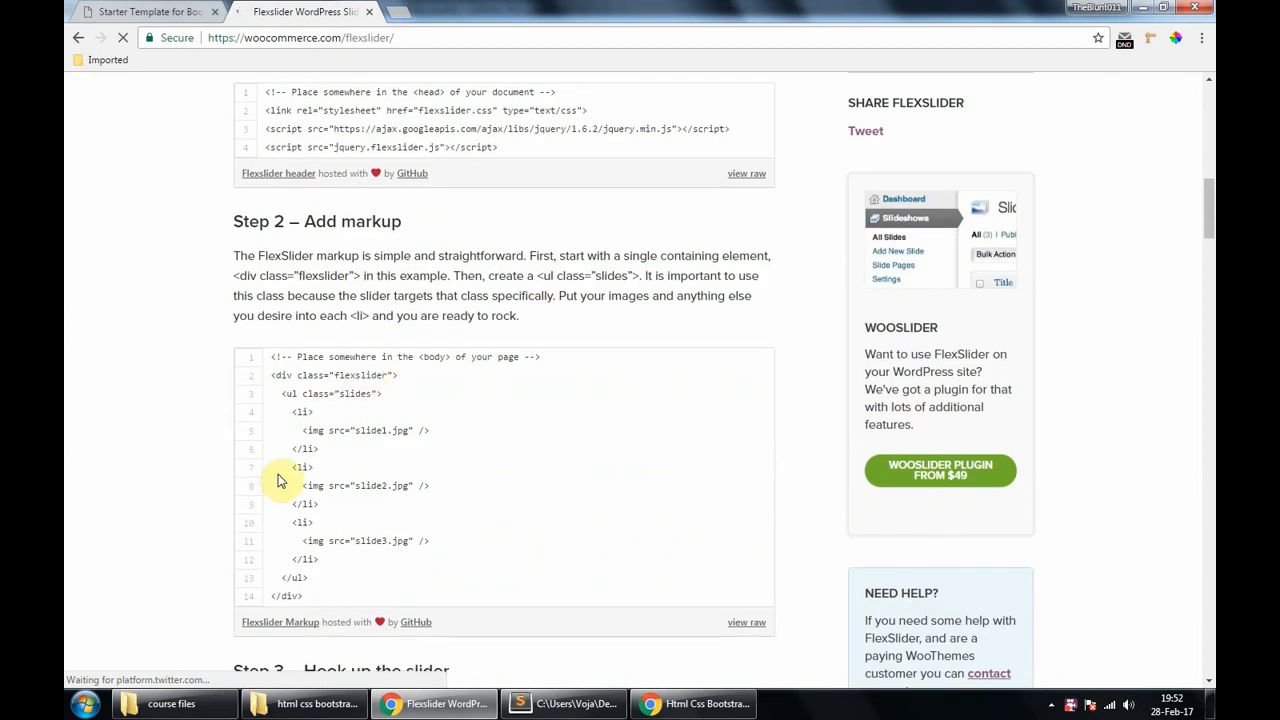
mouse_move(374, 468)
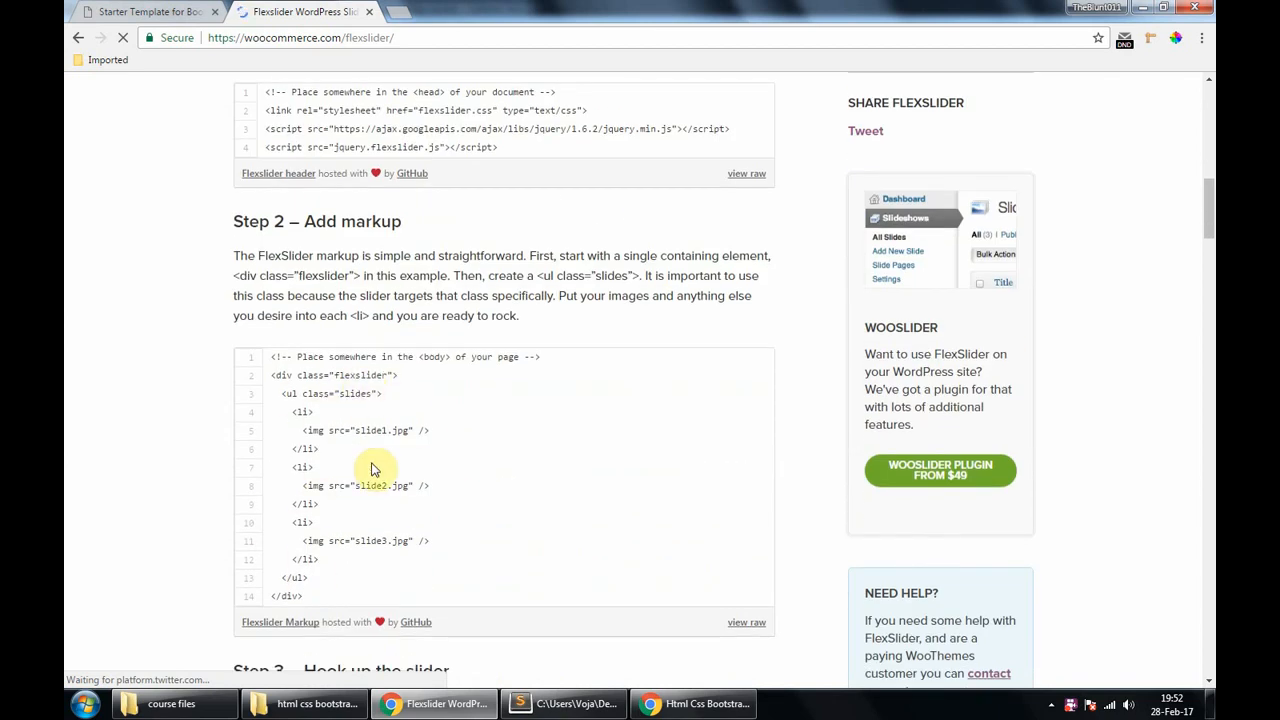
scroll("down", 3)
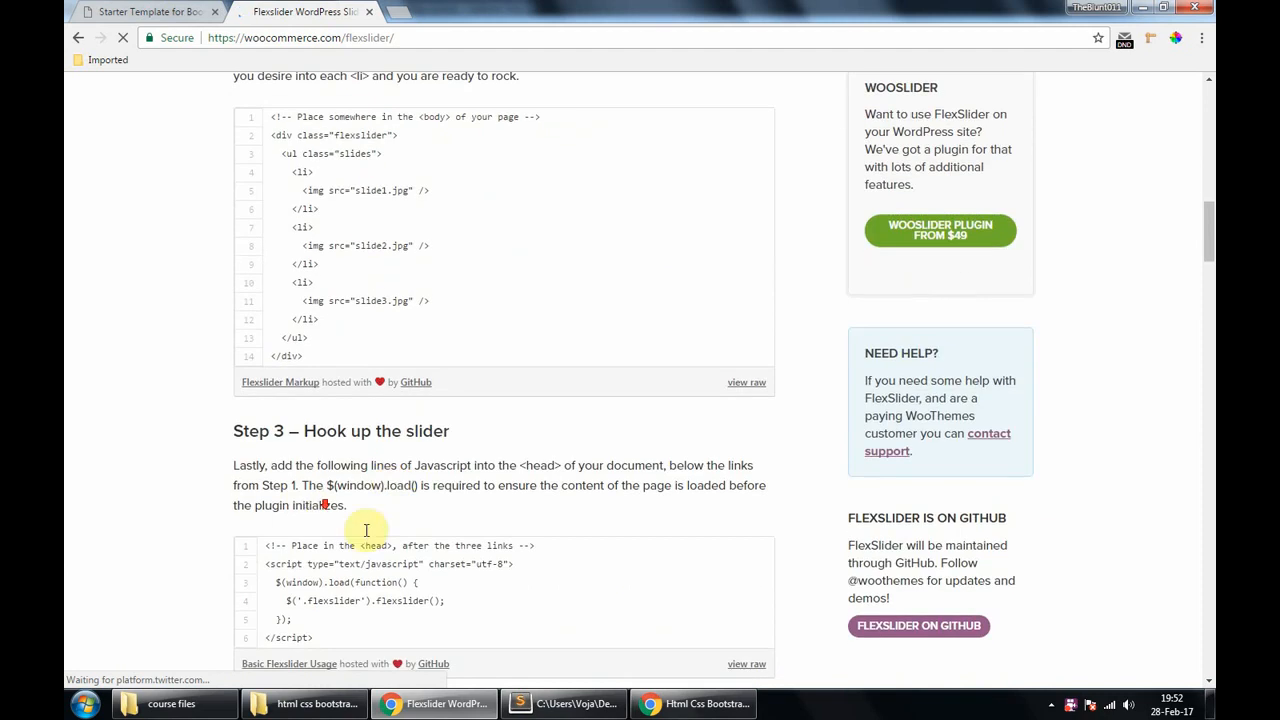
Return to the top of the page and download the FlexSlider zip package
scroll("up", 3)
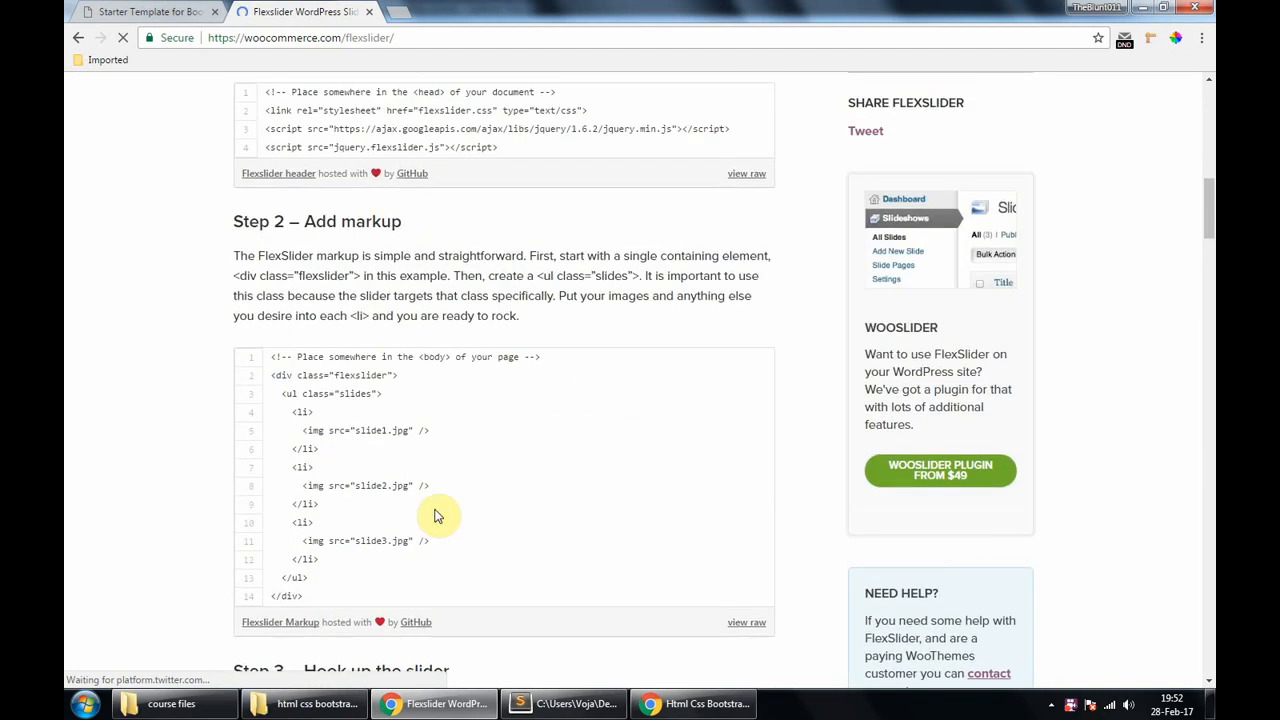
scroll("up", 3)
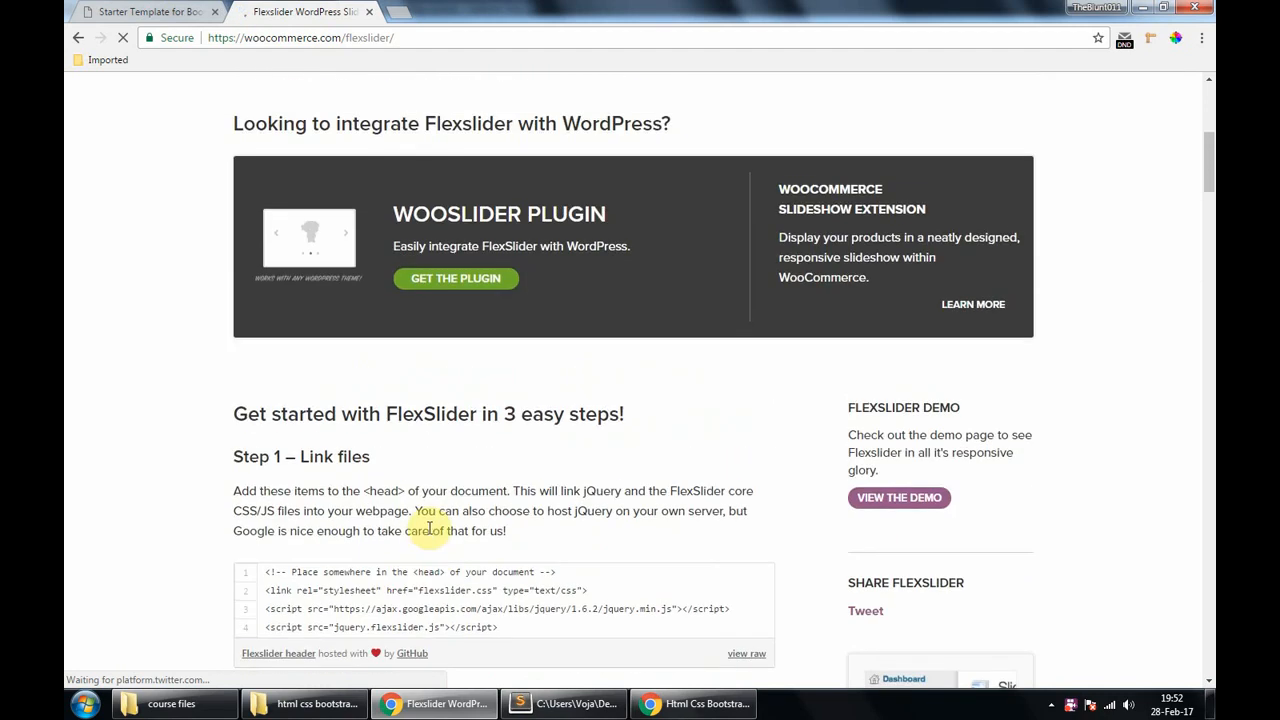
scroll("up", 3)
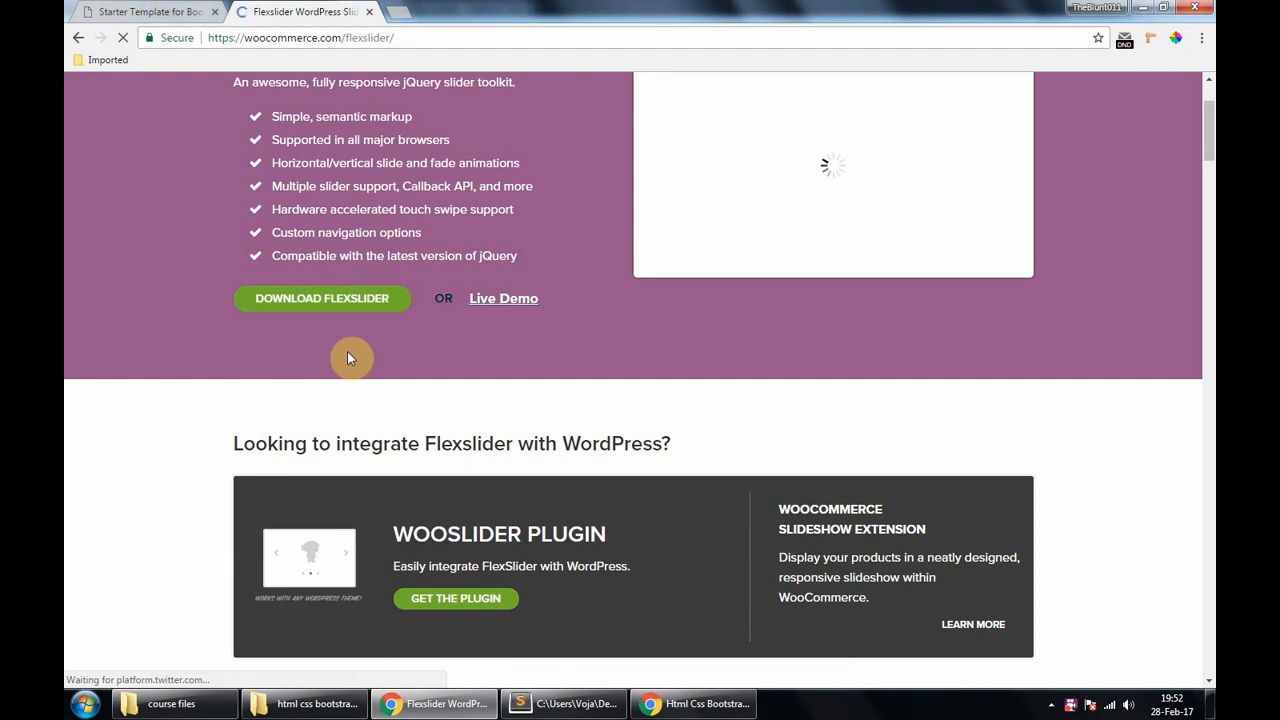
left_click(322, 298)
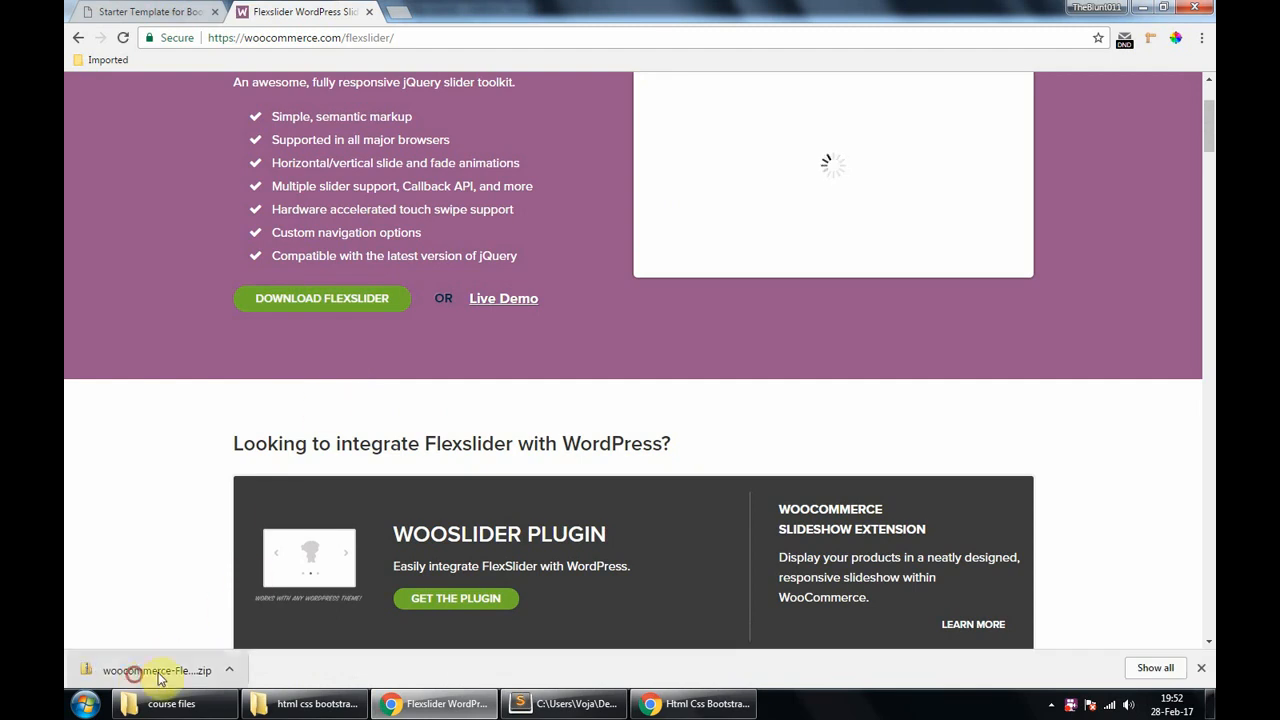
Extract the downloaded FlexSlider zip into the course project folder with 7-Zip
left_click(304, 704)
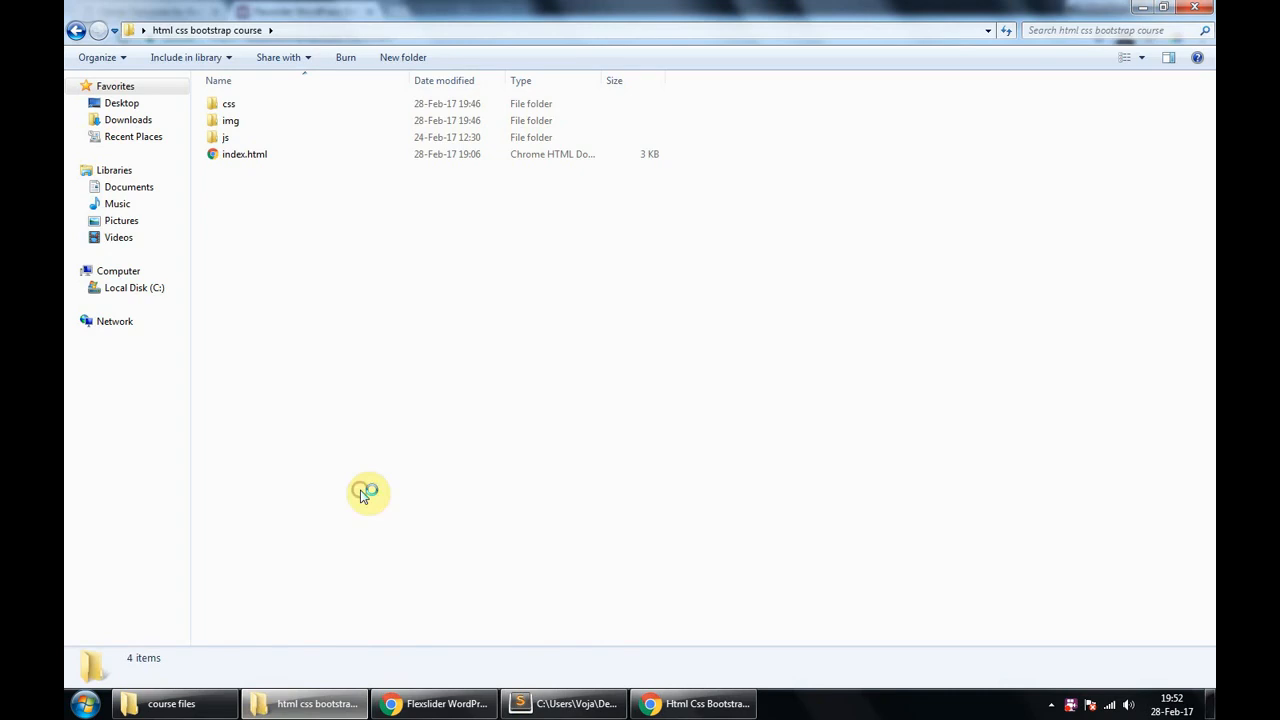
right_click(310, 170)
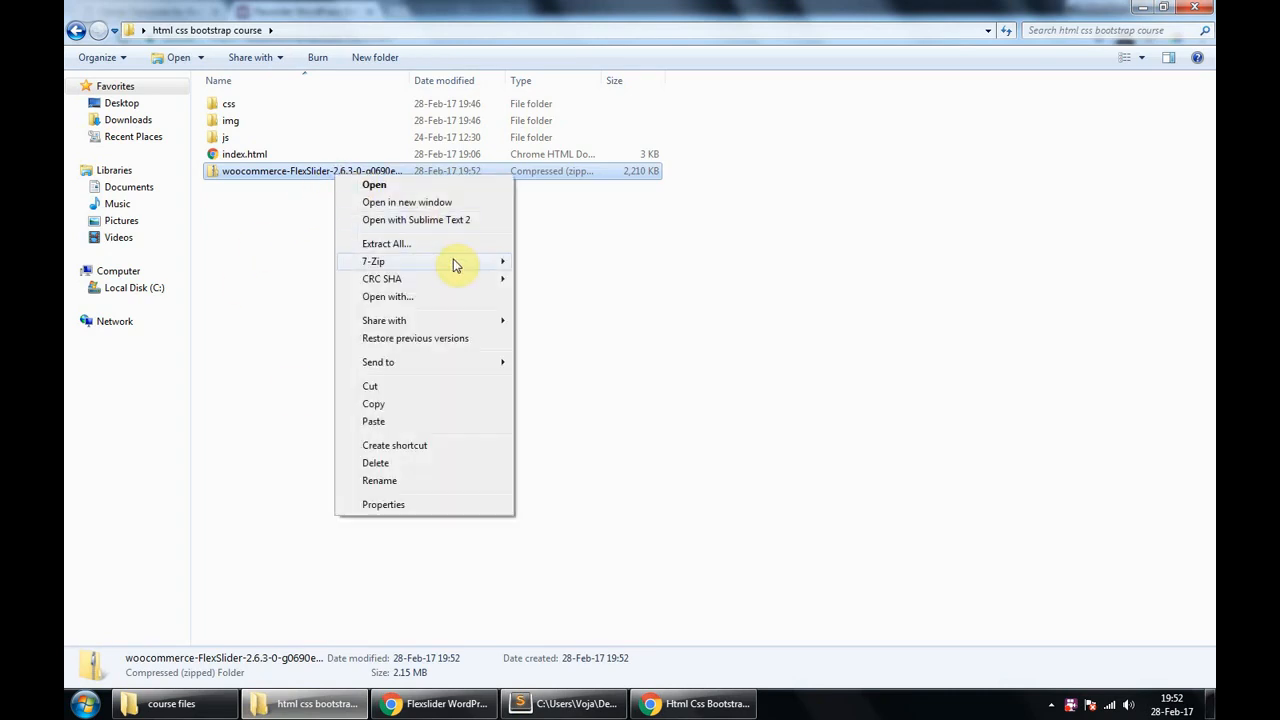
left_click(372, 260)
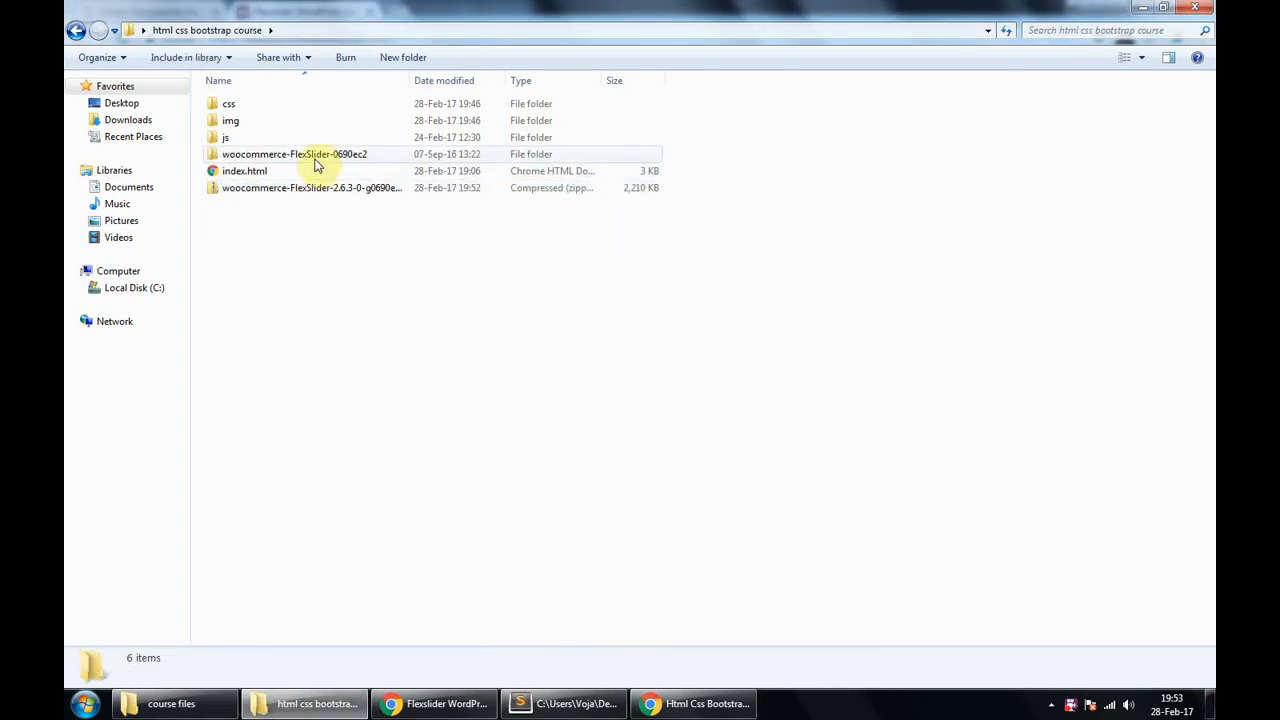
double_click(294, 154)
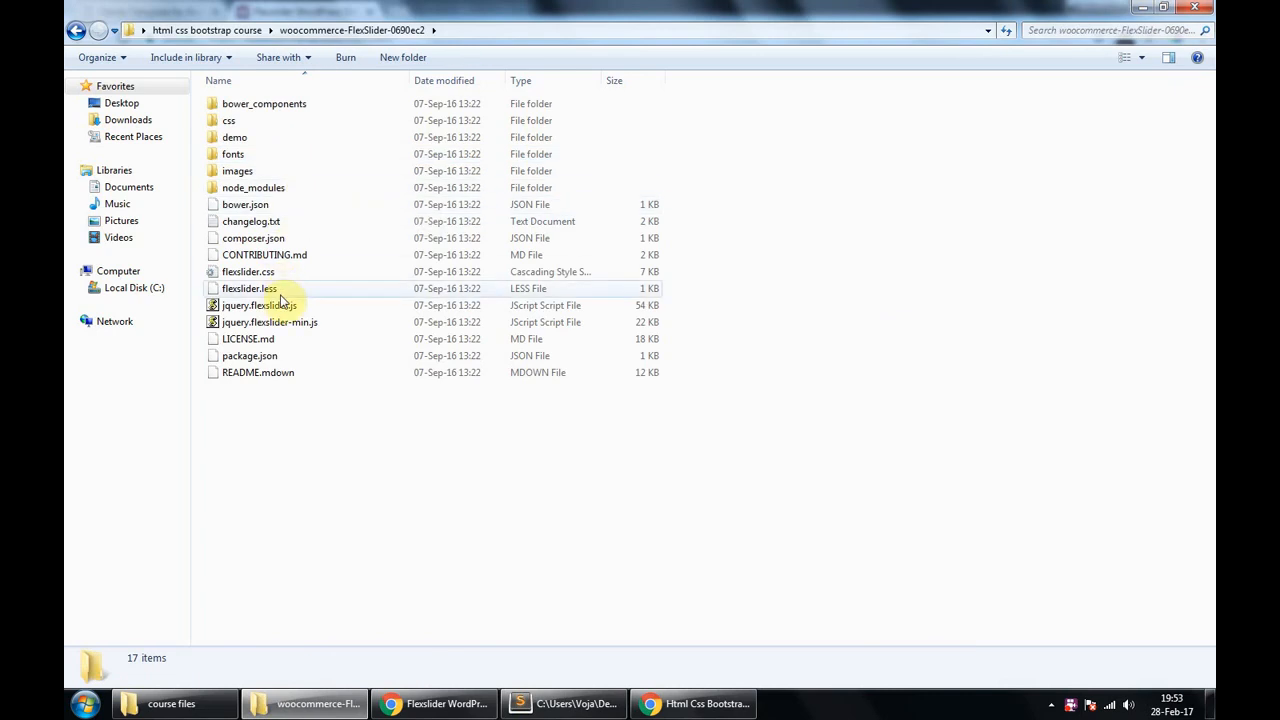
Copy jquery.flexslider-min.js into the js folder and select index.html
left_click(248, 272)
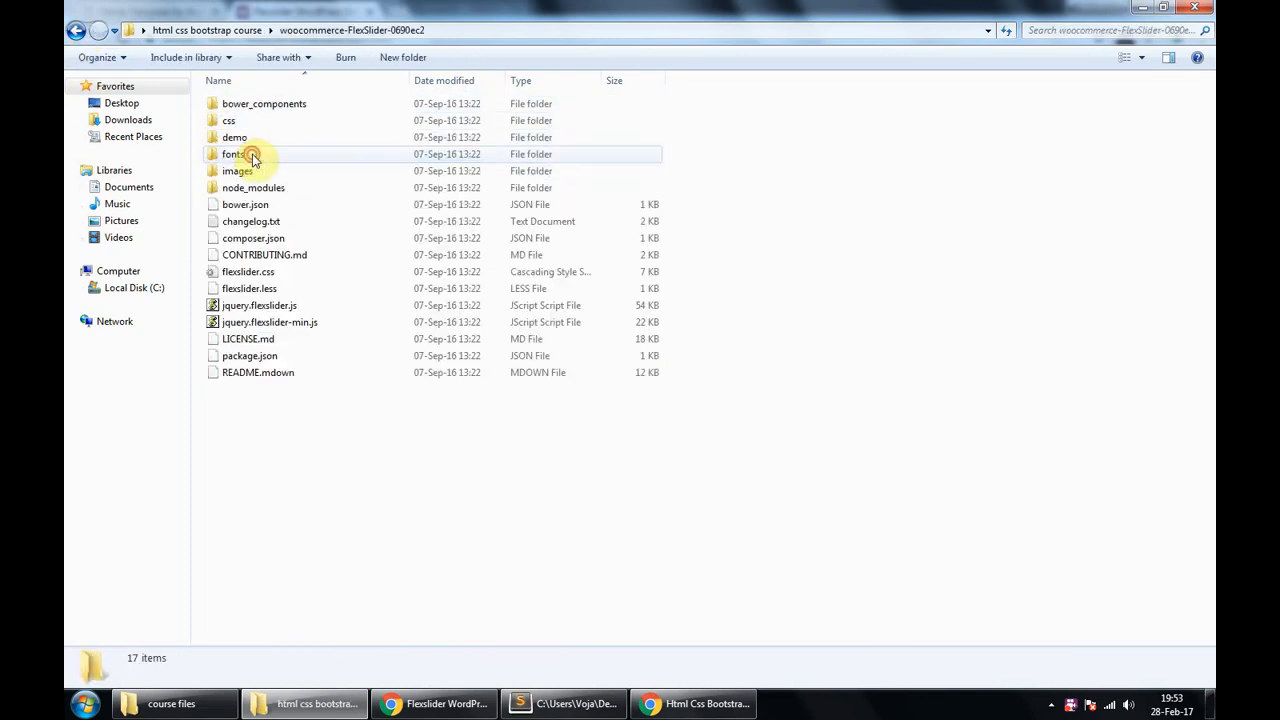
left_click(268, 322)
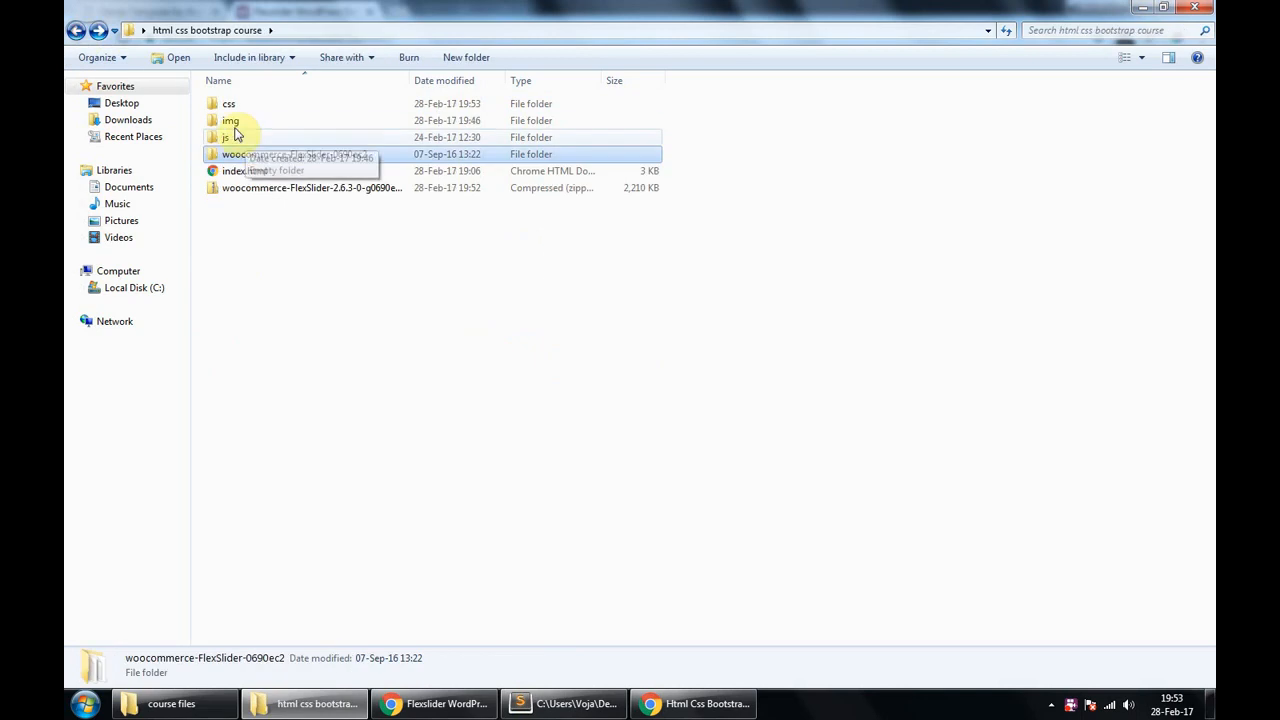
double_click(230, 136)
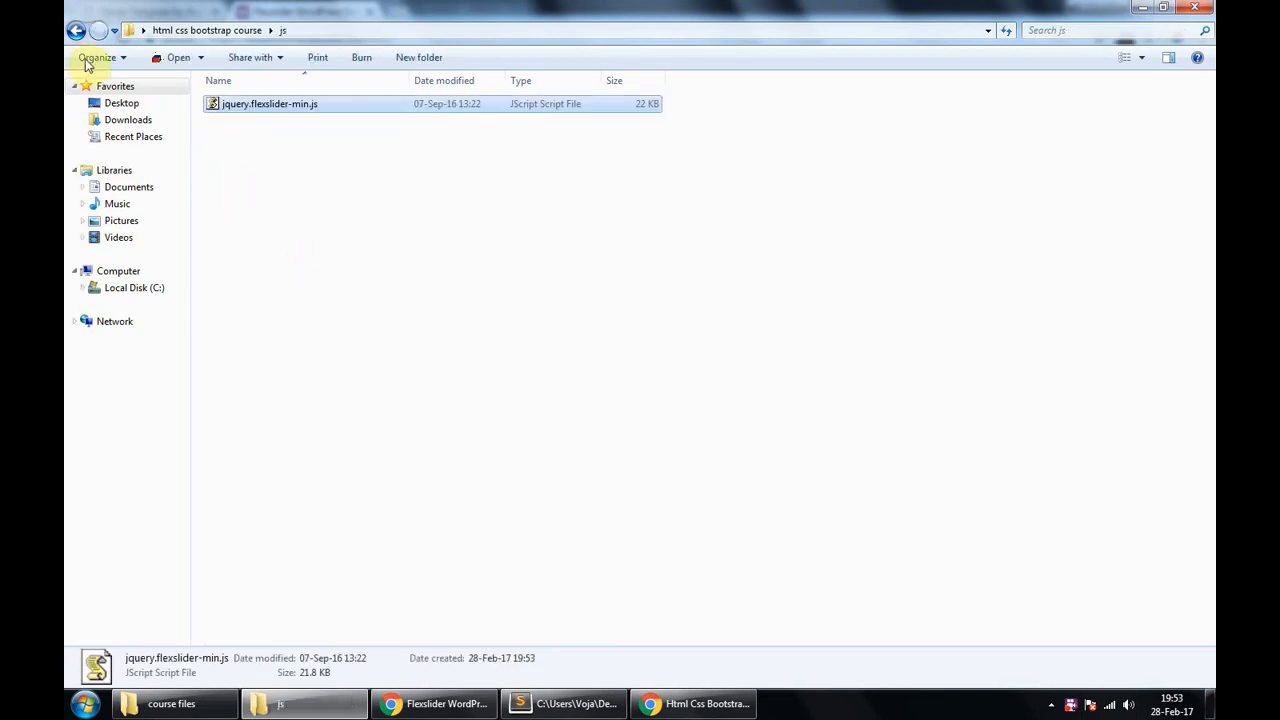
left_click(76, 30)
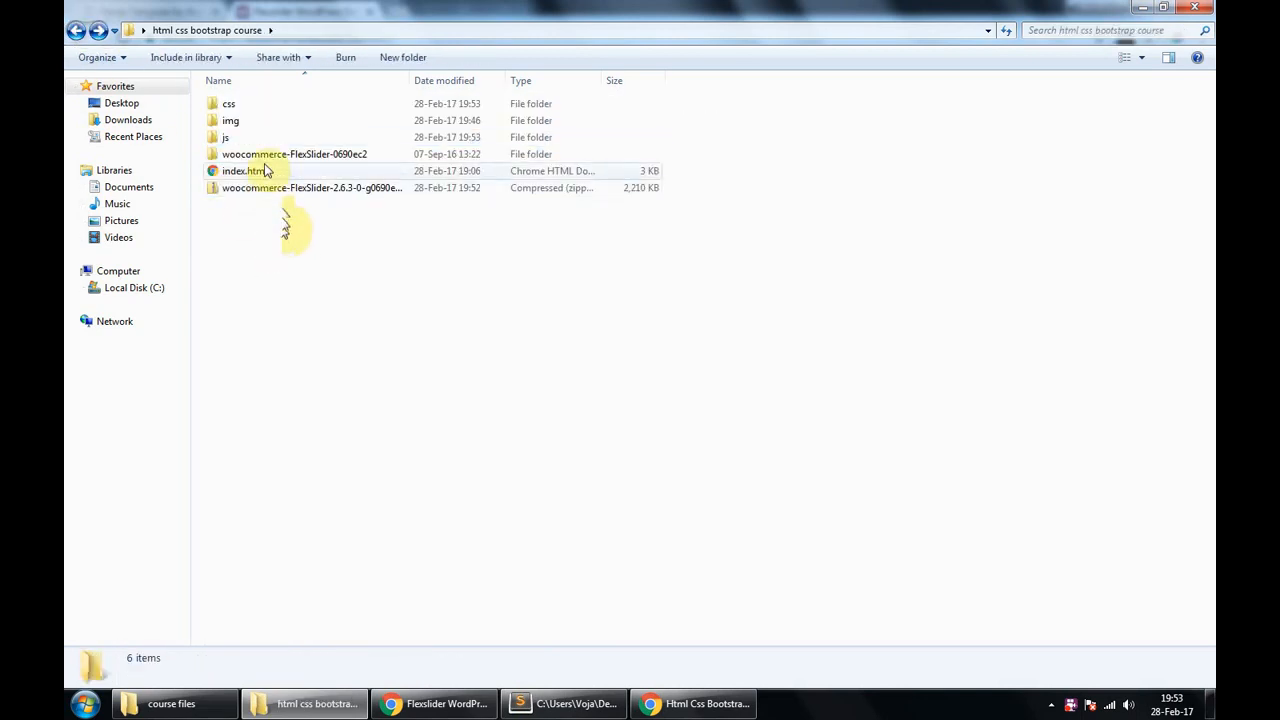
left_click(312, 188)
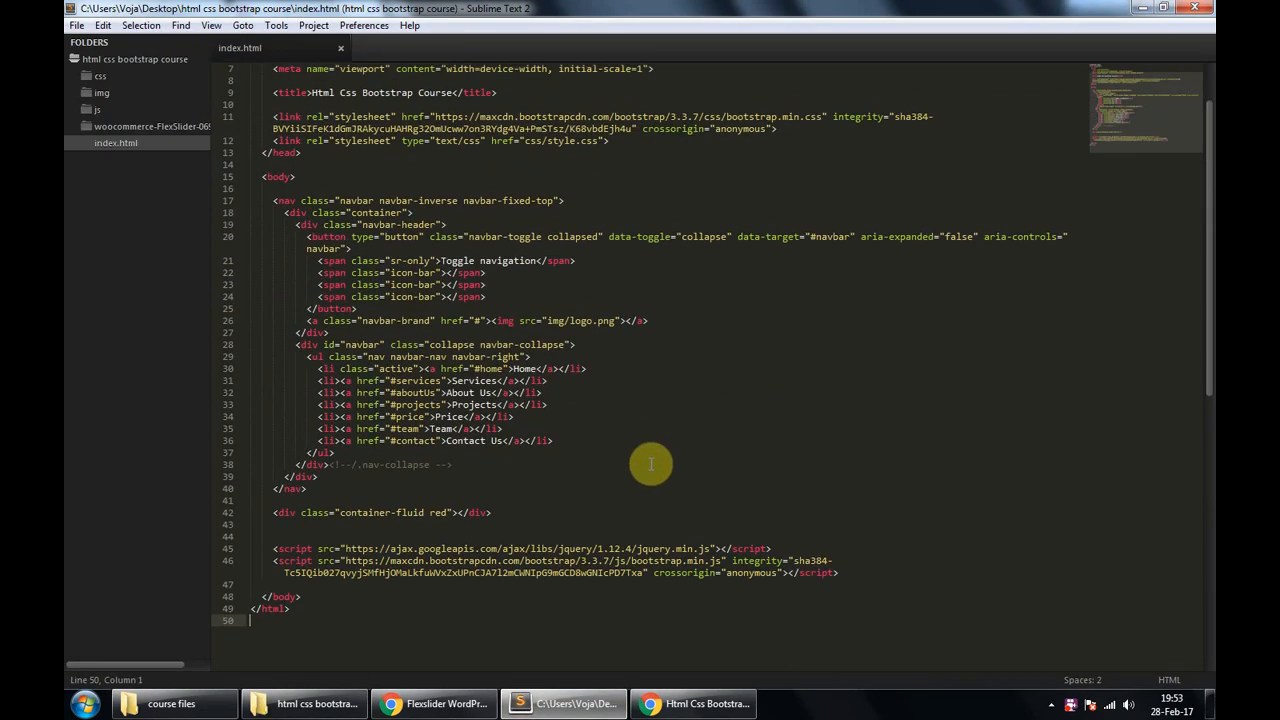
mouse_move(850, 576)
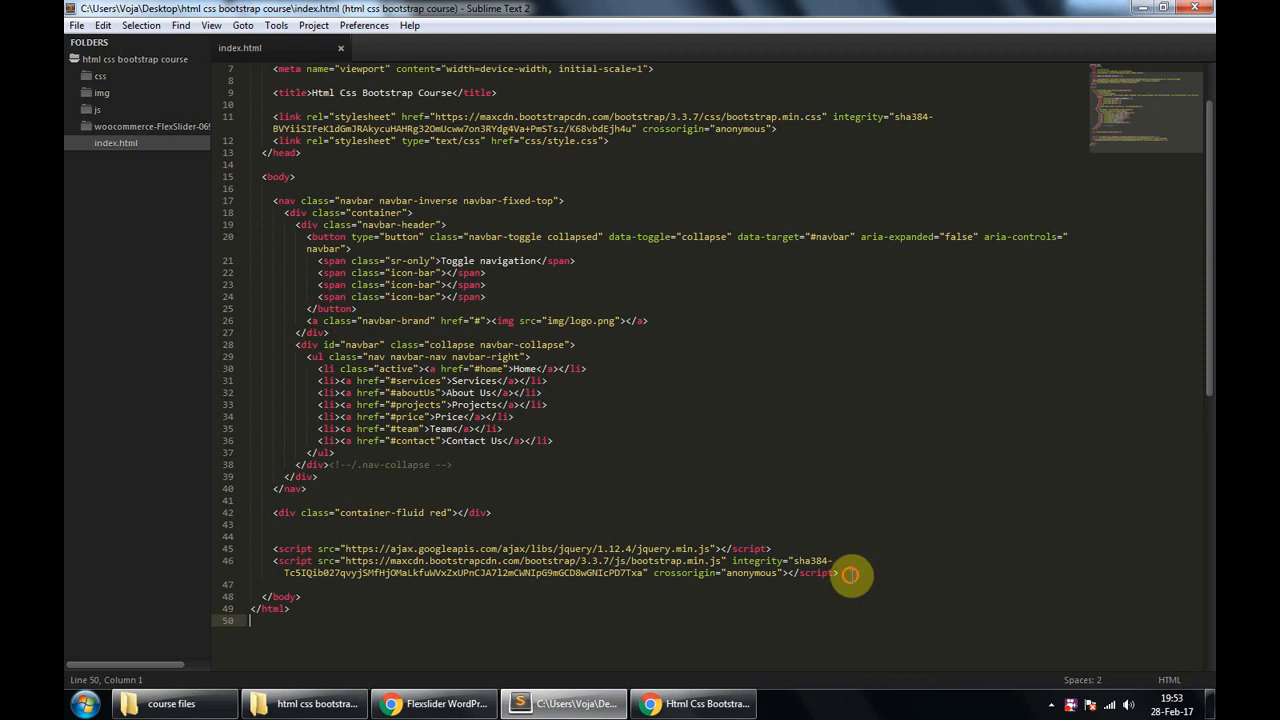
Add a script tag with src js/jquery.flexslider-min.js before the closing body tag
left_click(304, 704)
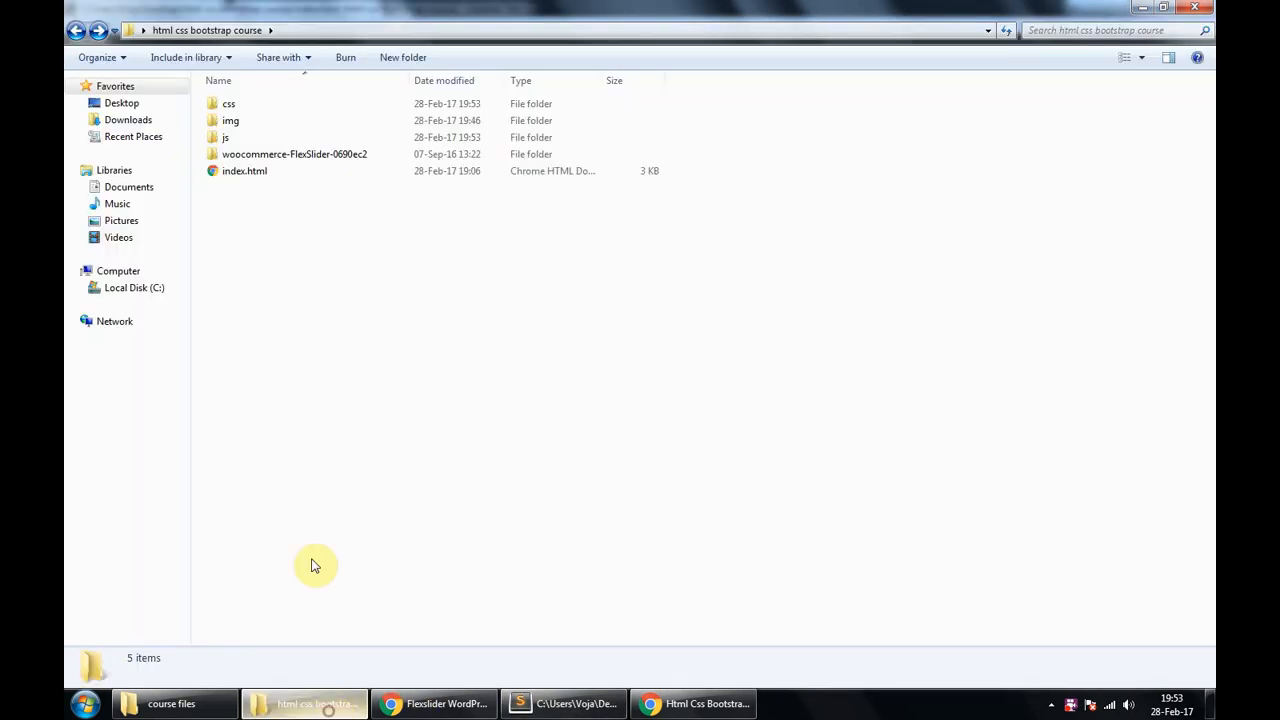
double_click(224, 136)
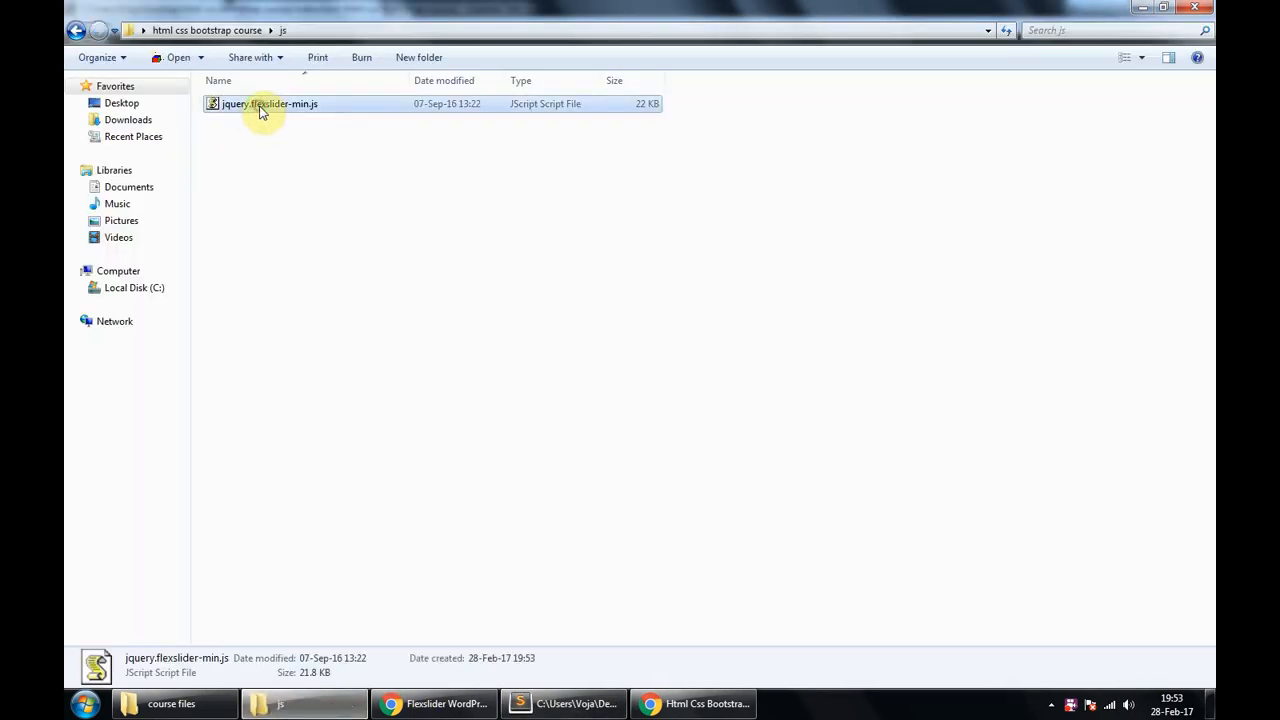
left_click(564, 704)
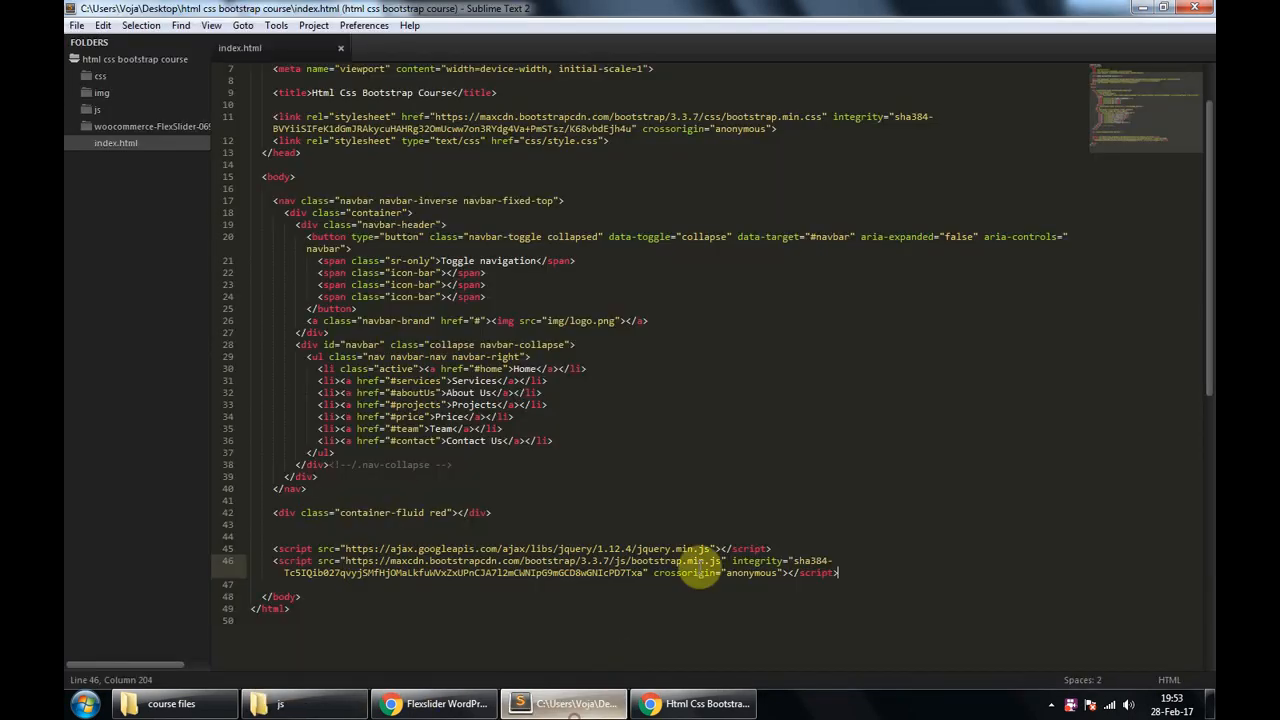
key("enter")
type("<script type=\"text/javascript\"></script>")
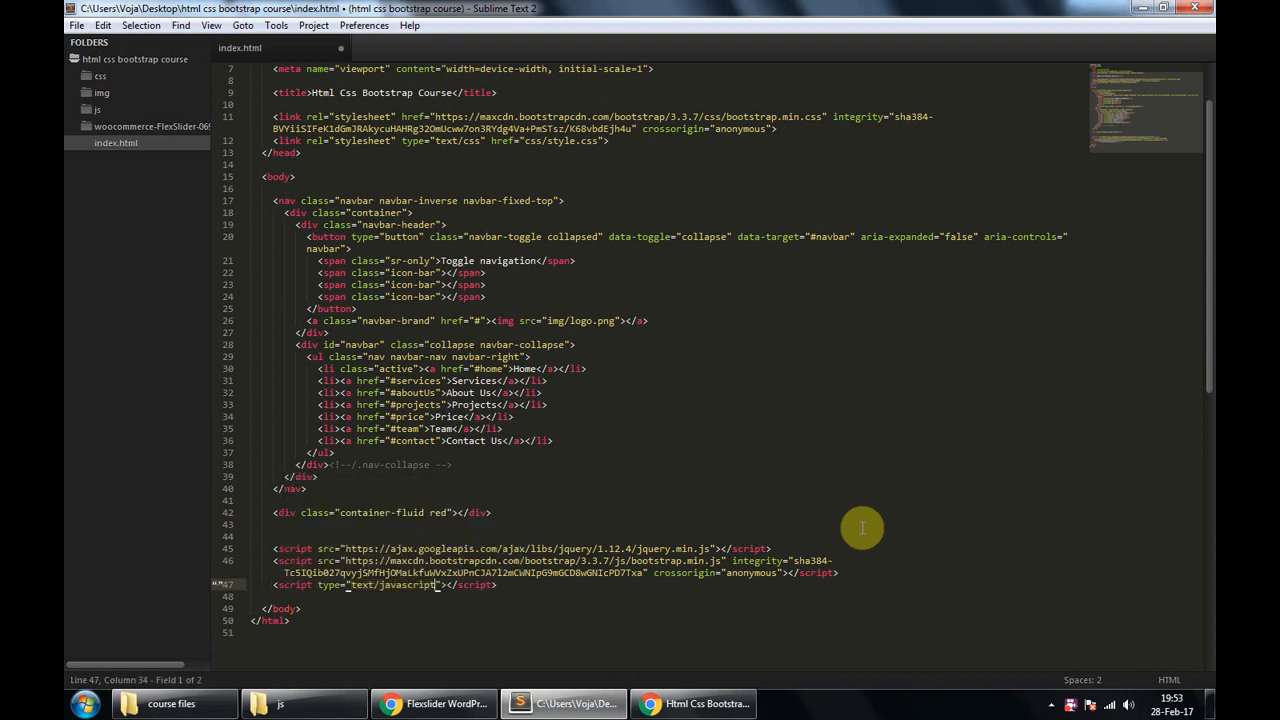
type("src=\"\"")
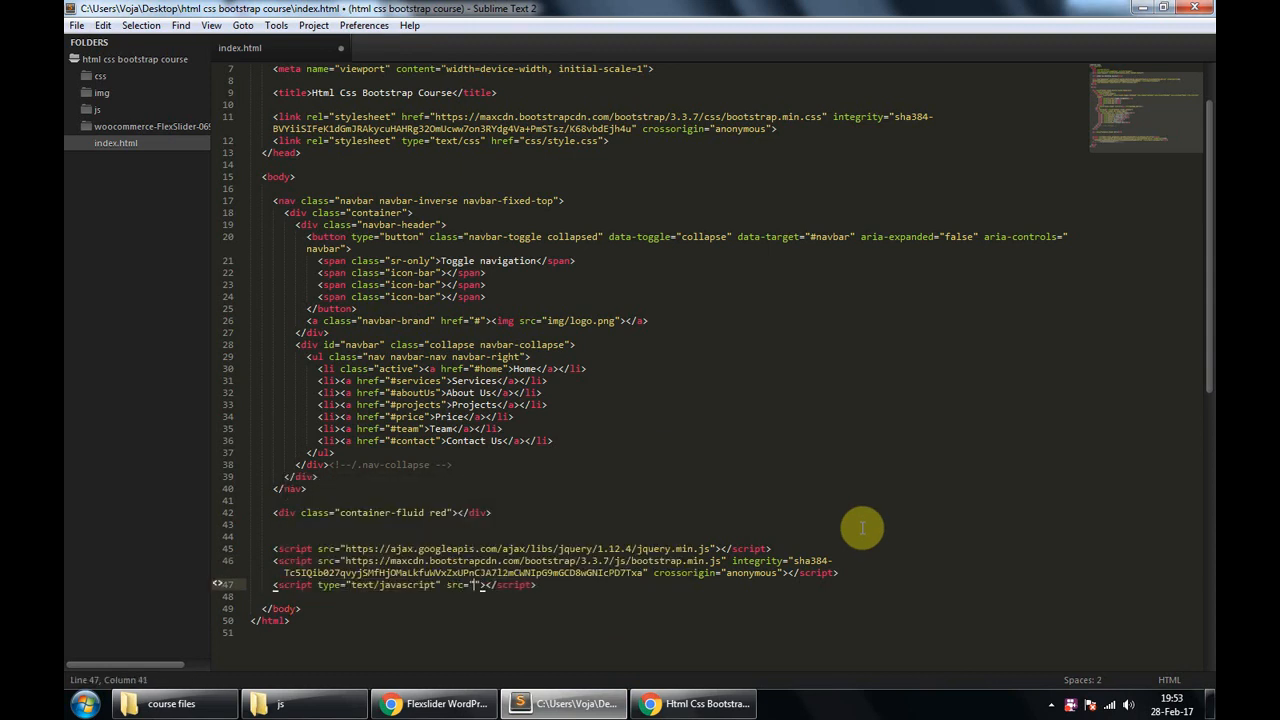
type("js/jquery.flexslider-min.js")
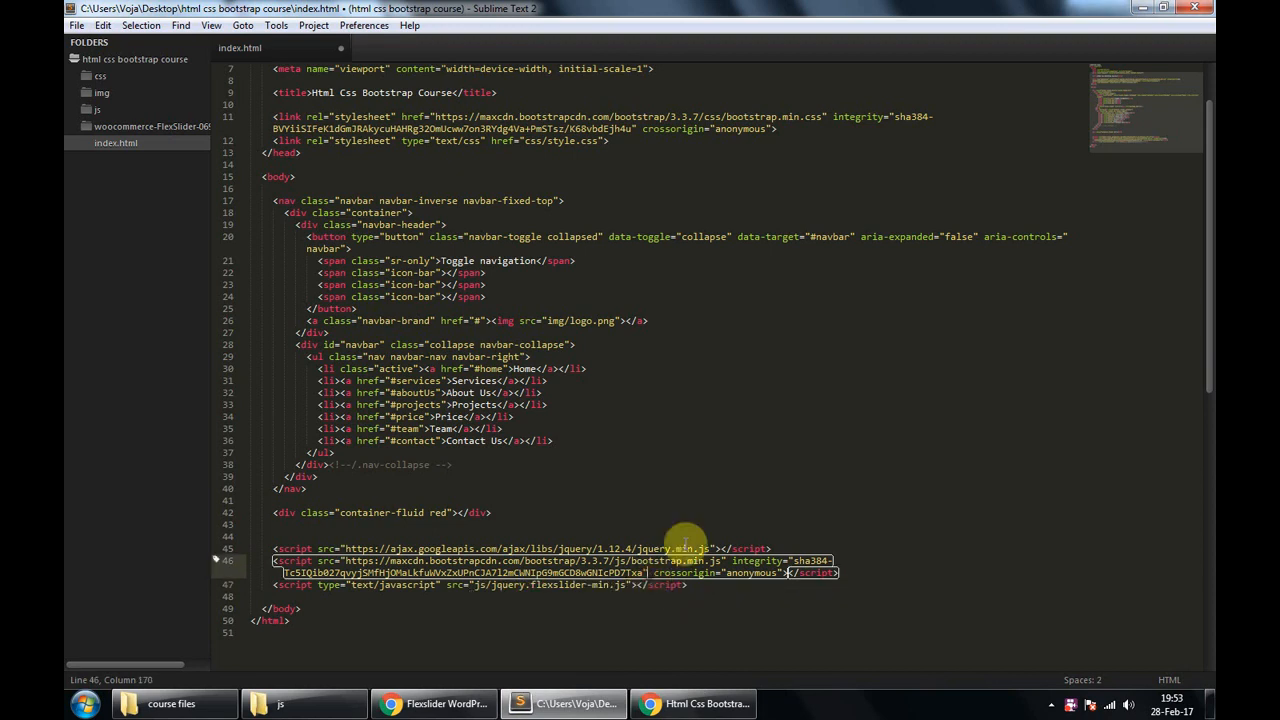
Point the duplicated stylesheet link in the head to css/flexslider.css
scroll("up", 3)
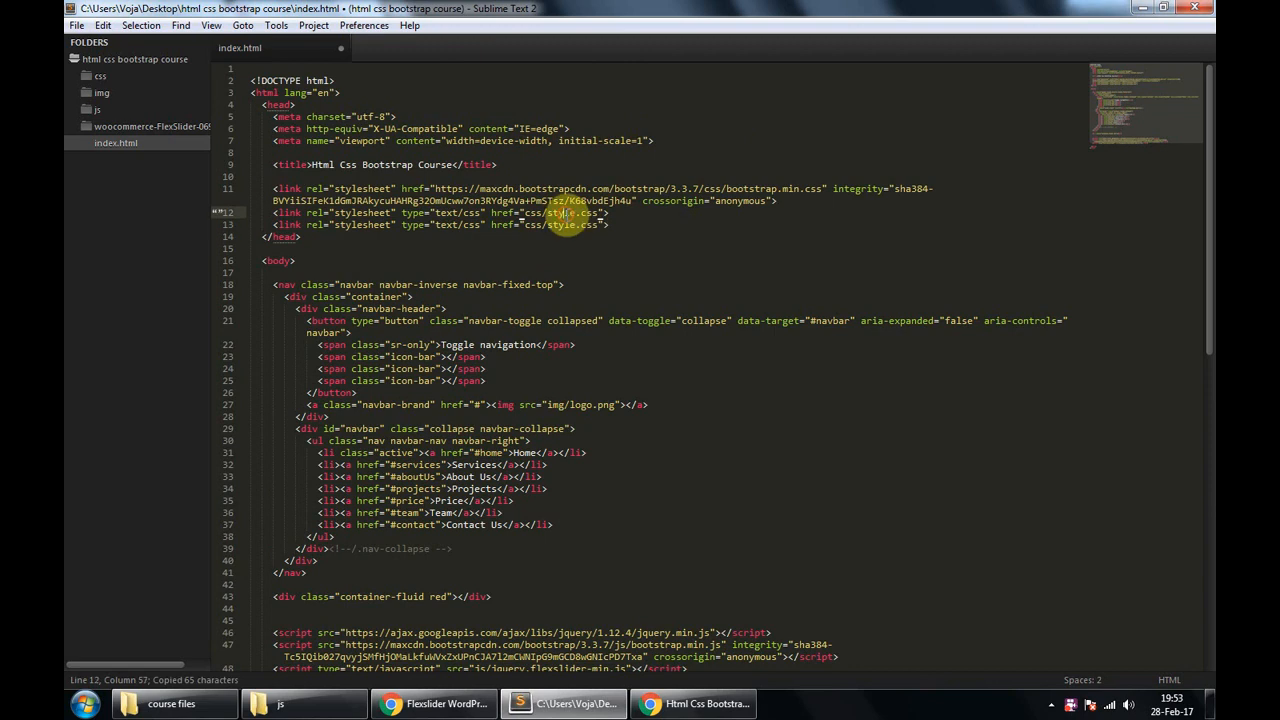
double_click(564, 212)
type("f")
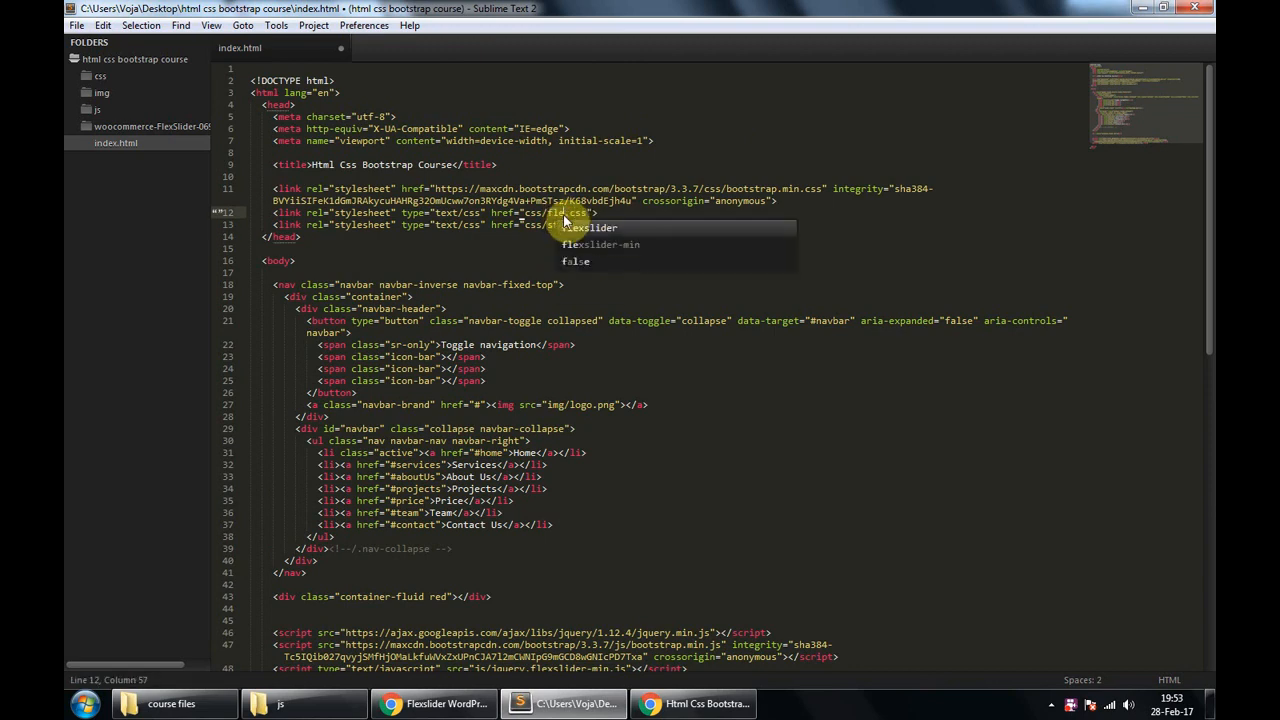
left_click(280, 704)
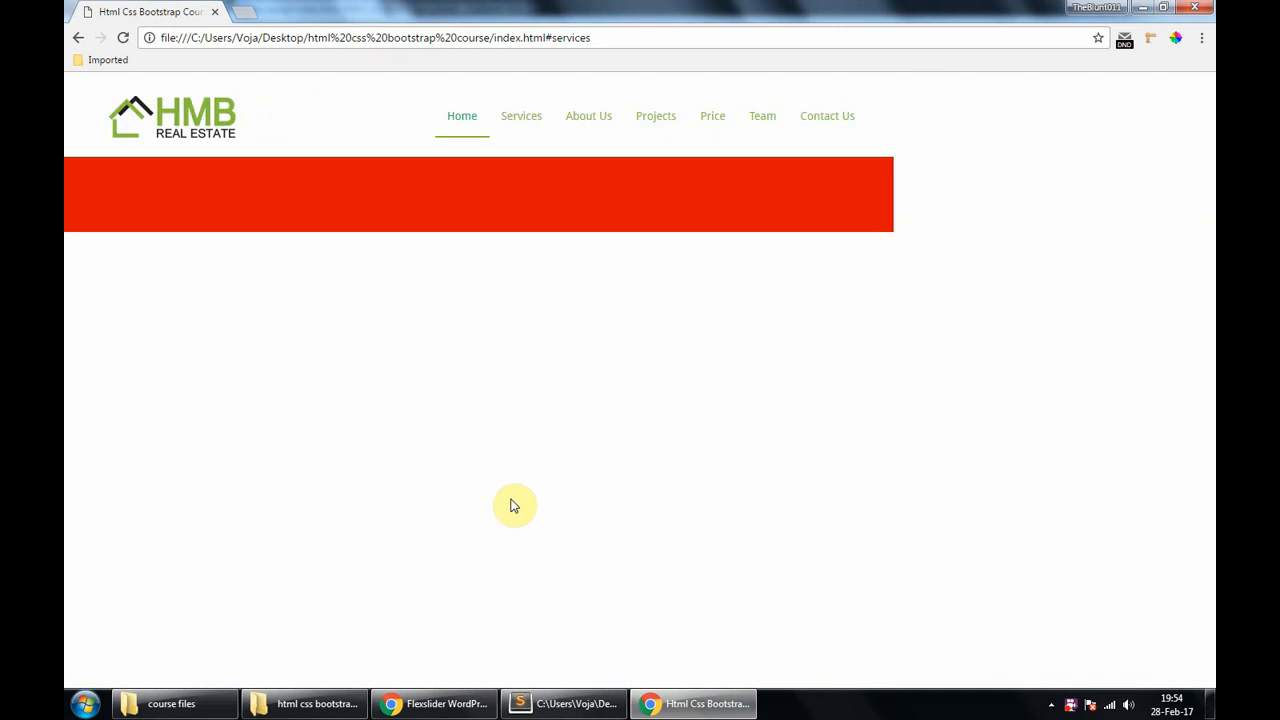
Check the Console for the ERR_FILE_NOT_FOUND stylesheet error, then clear it
key("F12")
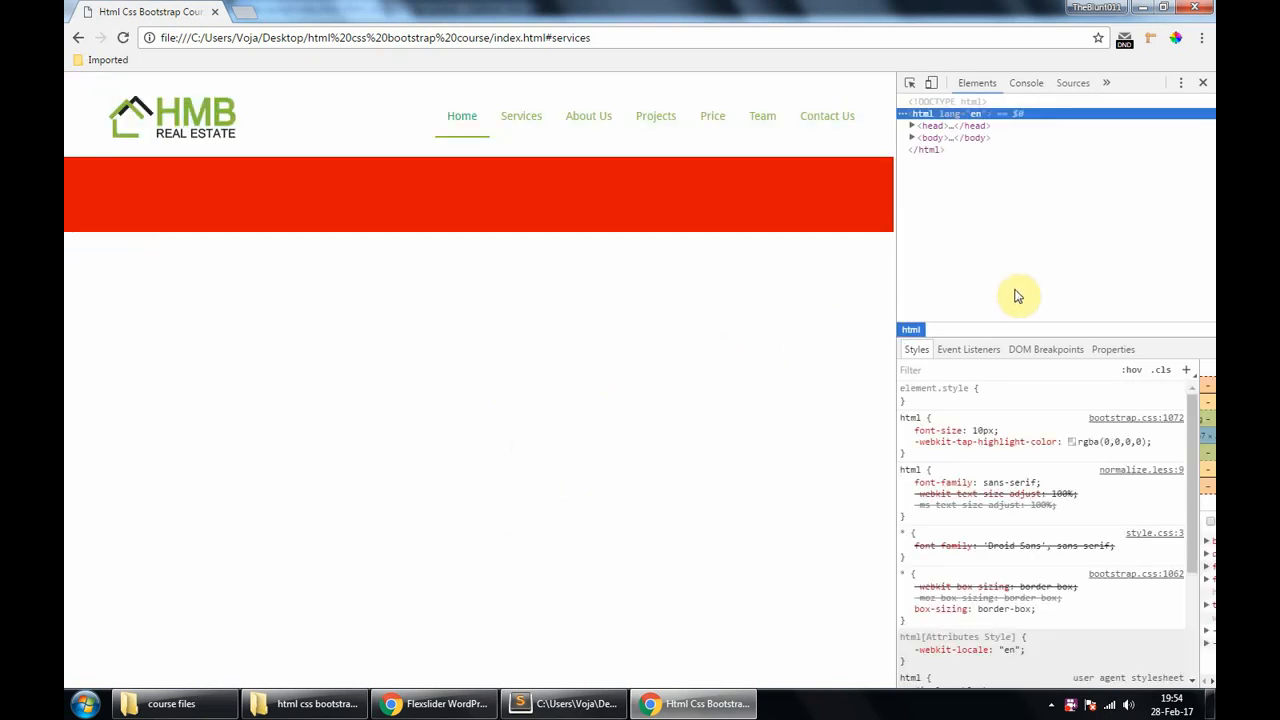
mouse_move(1026, 84)
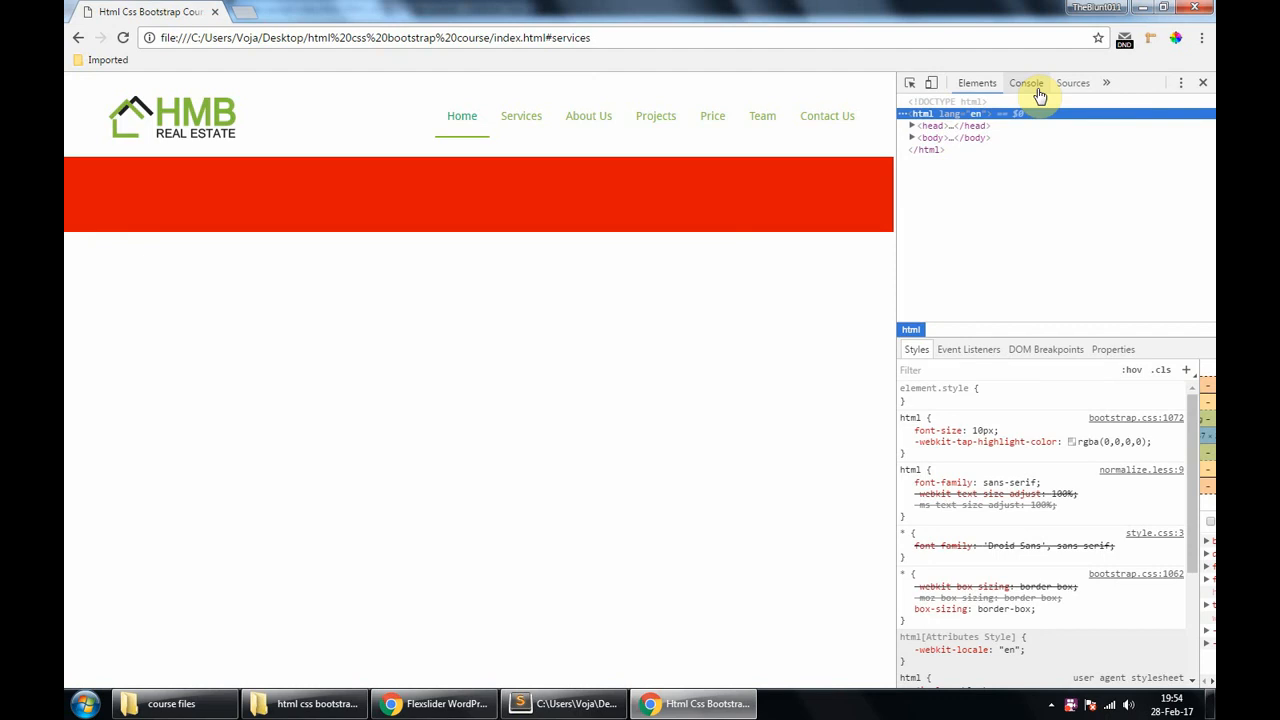
mouse_move(640, 392)
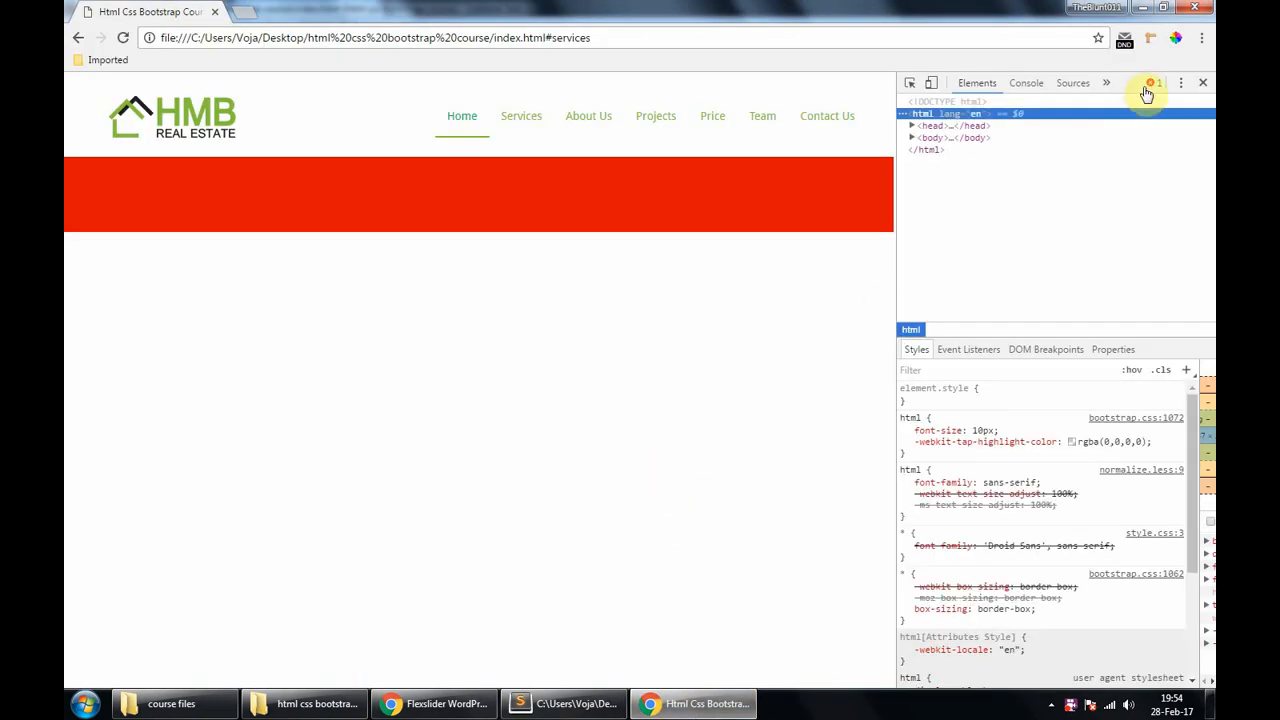
left_click(1026, 82)
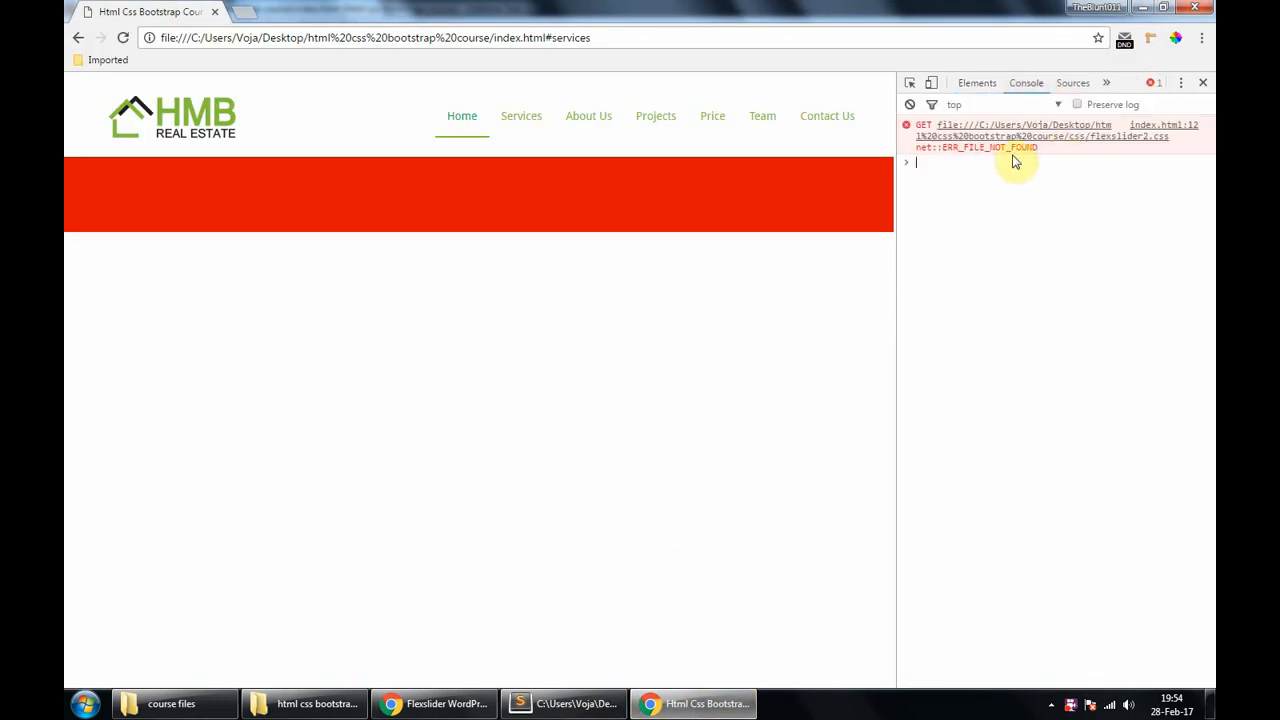
left_click(564, 704)
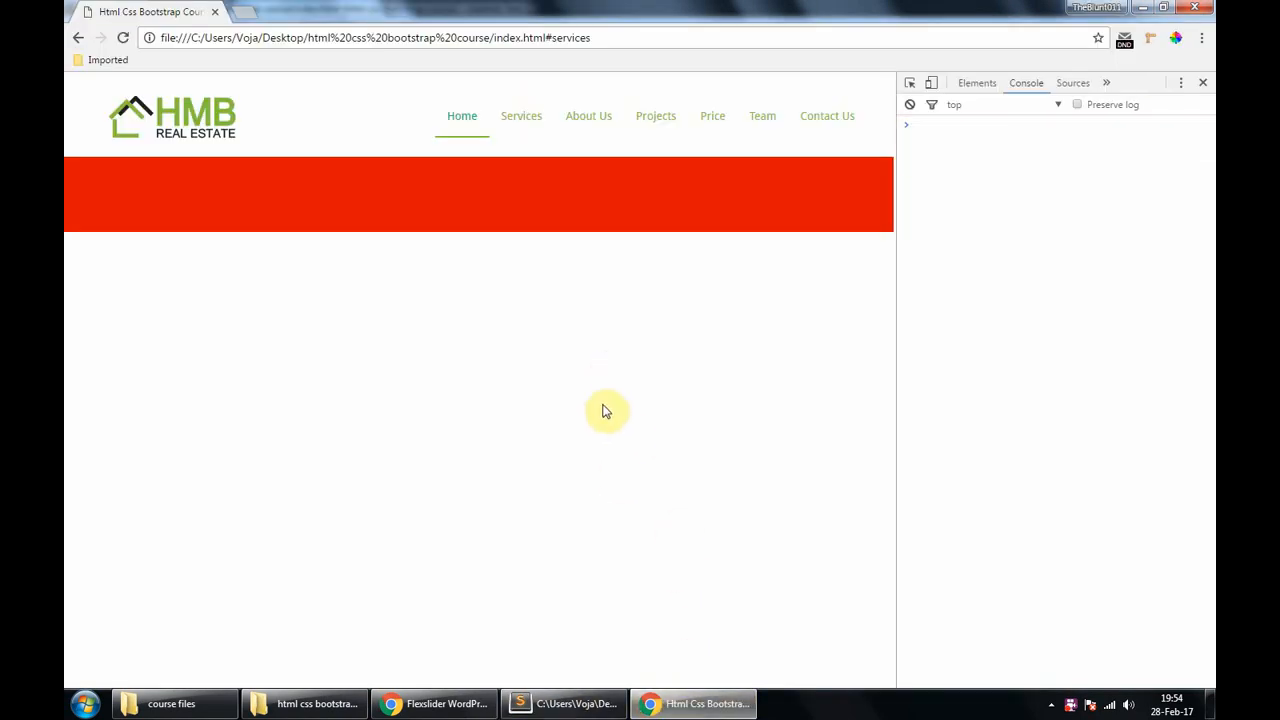
left_click(434, 704)
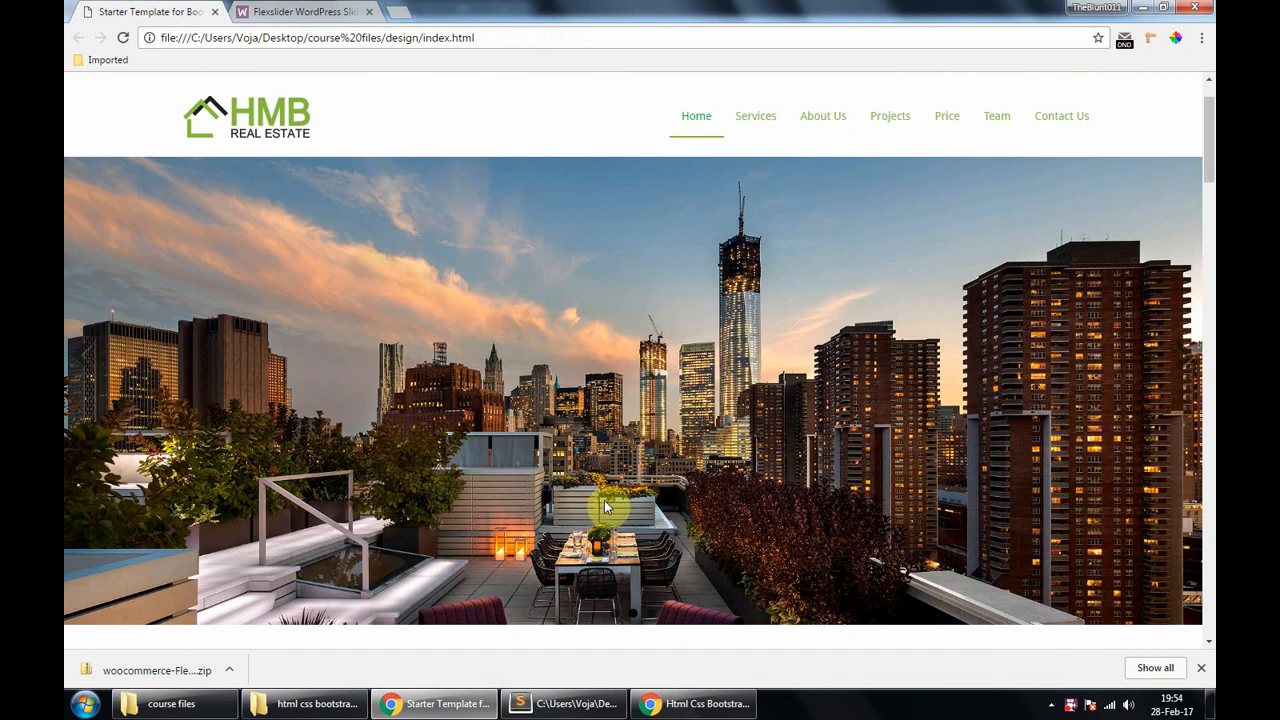
Save the two gallery building photos from the design template into the course img folder
scroll("down", 3)
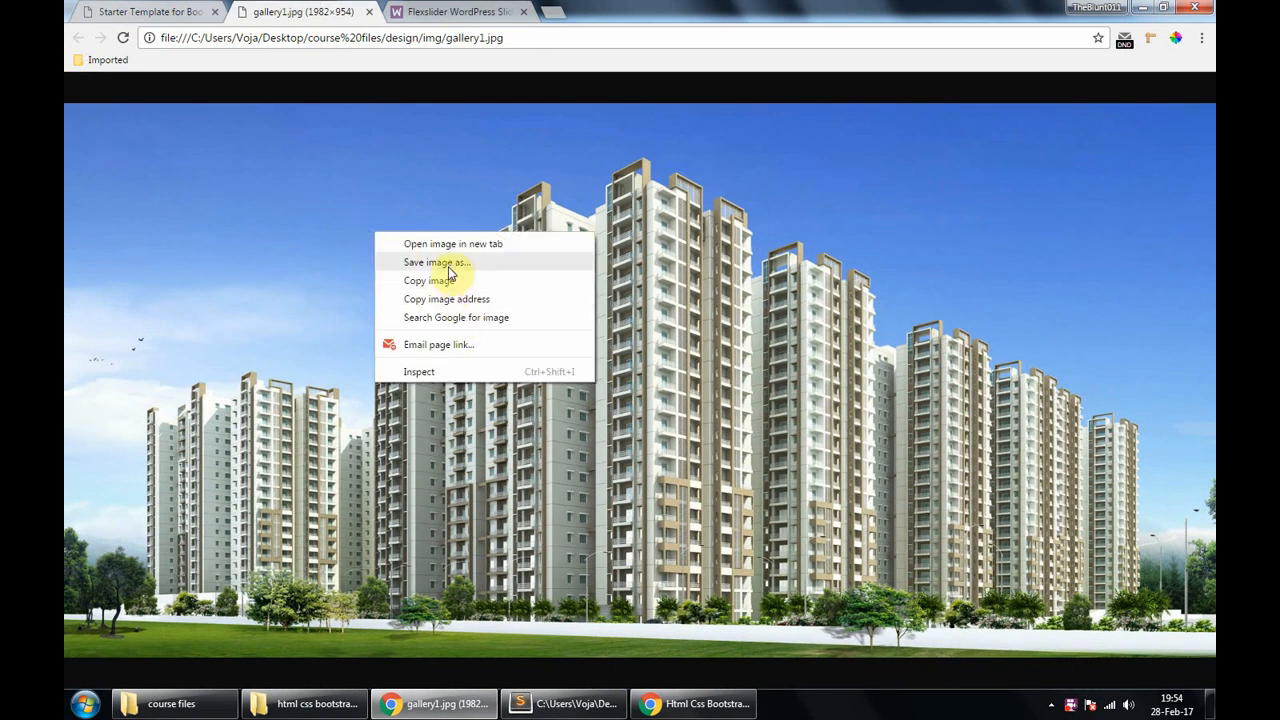
left_click(436, 262)
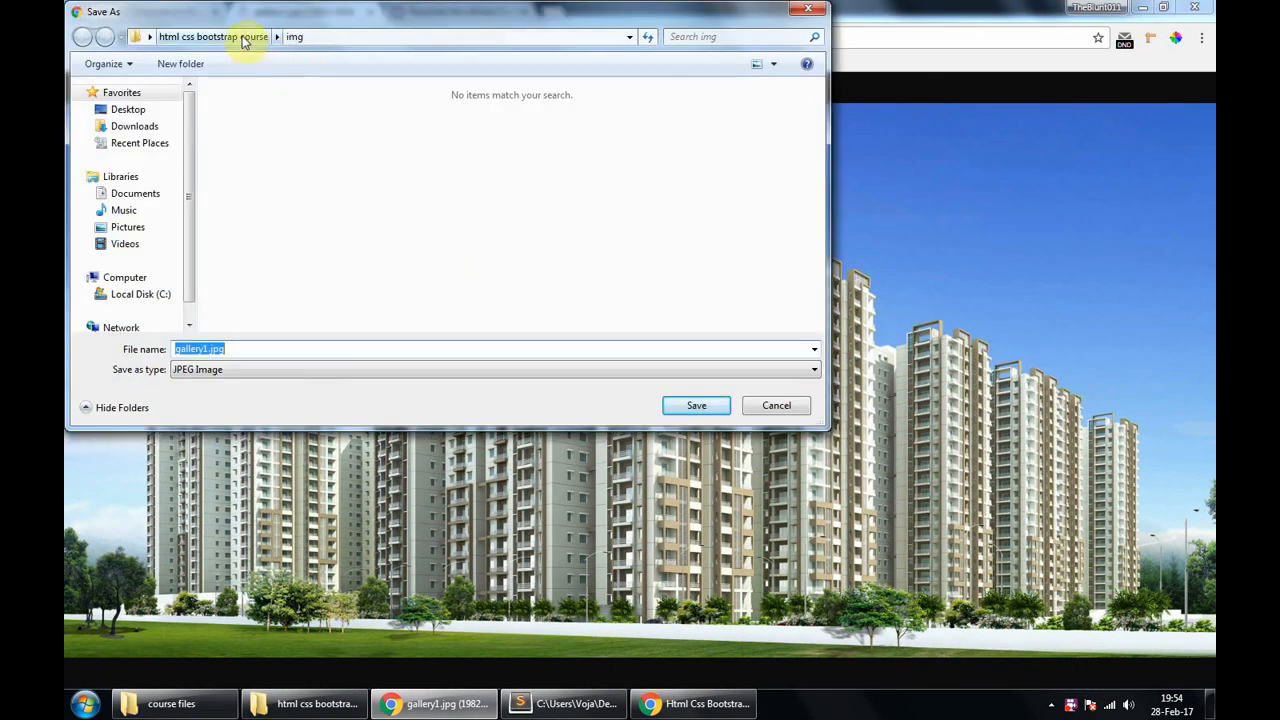
left_click(696, 404)
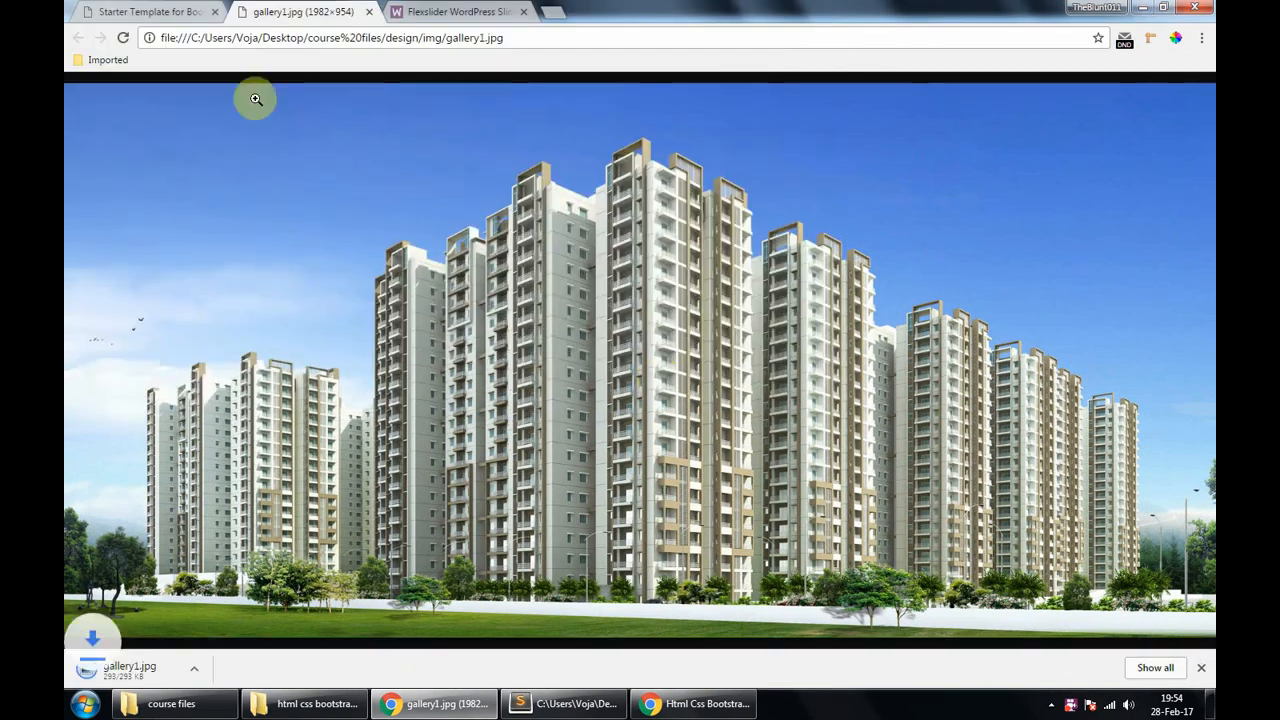
left_click(144, 12)
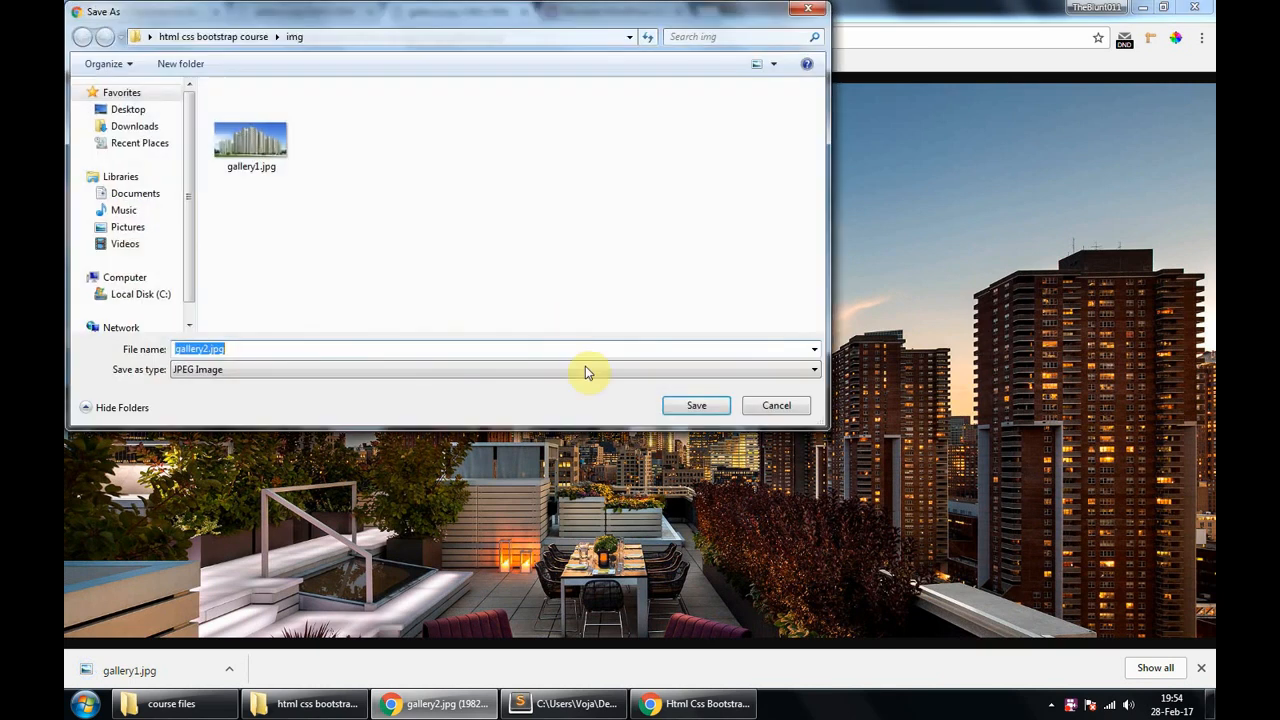
left_click(696, 404)
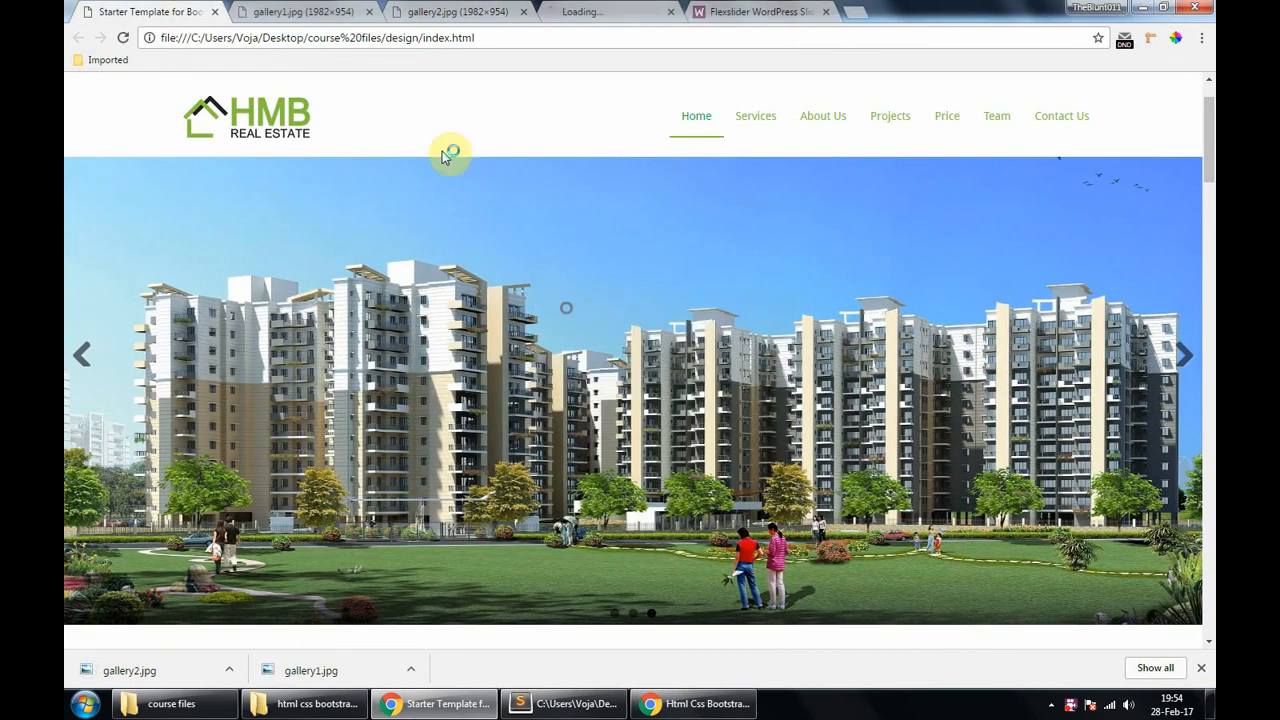
right_click(564, 308)
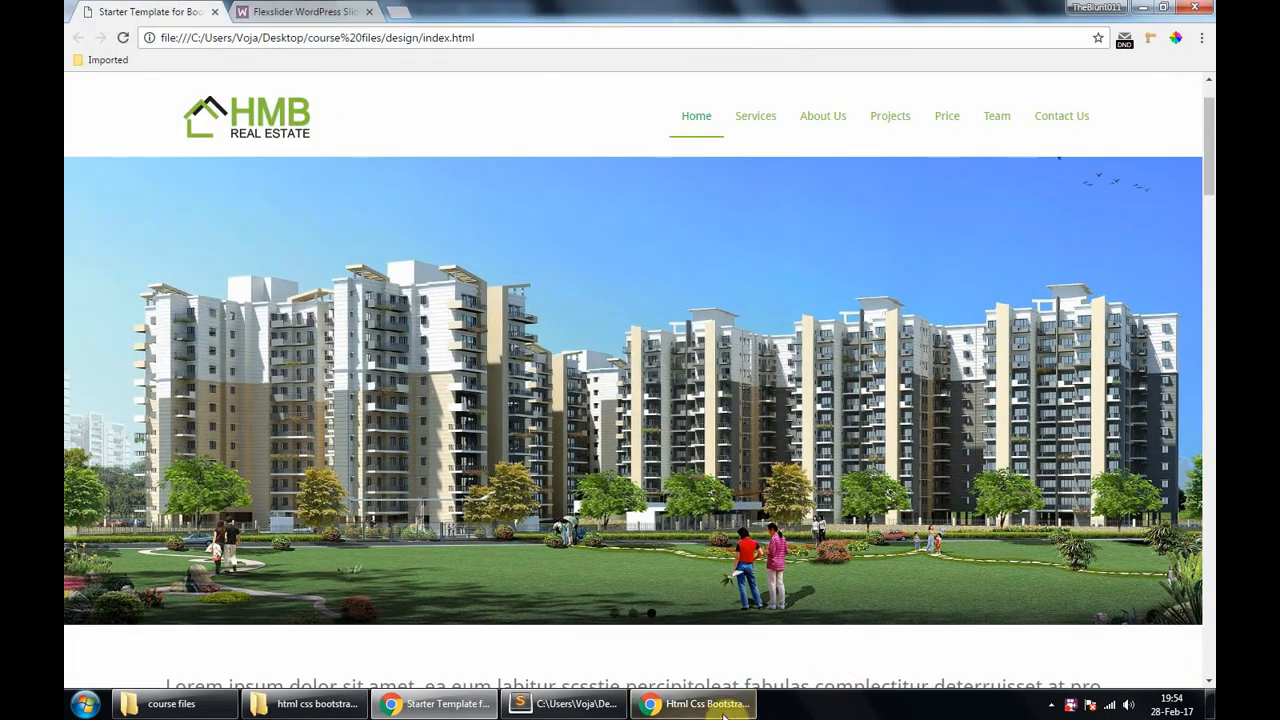
Switch to the FlexSlider tab and scroll to the 3-easy-steps guide
left_click(304, 12)
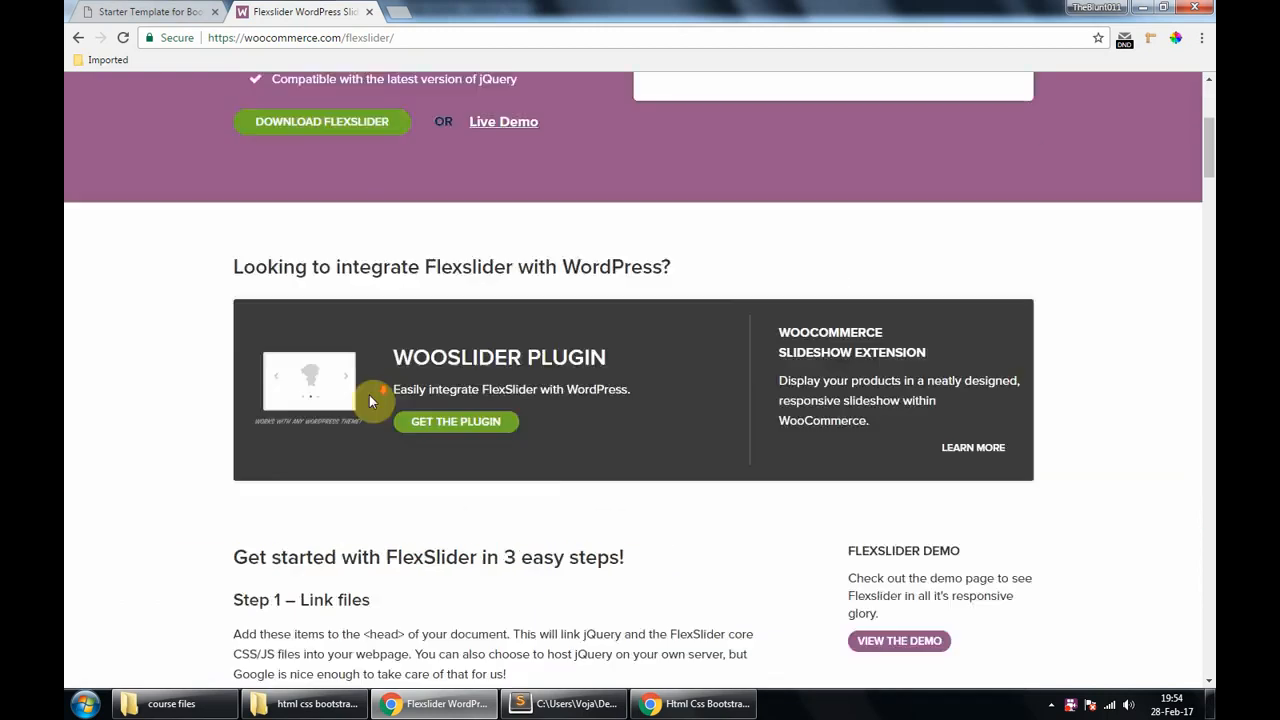
scroll("down", 3)
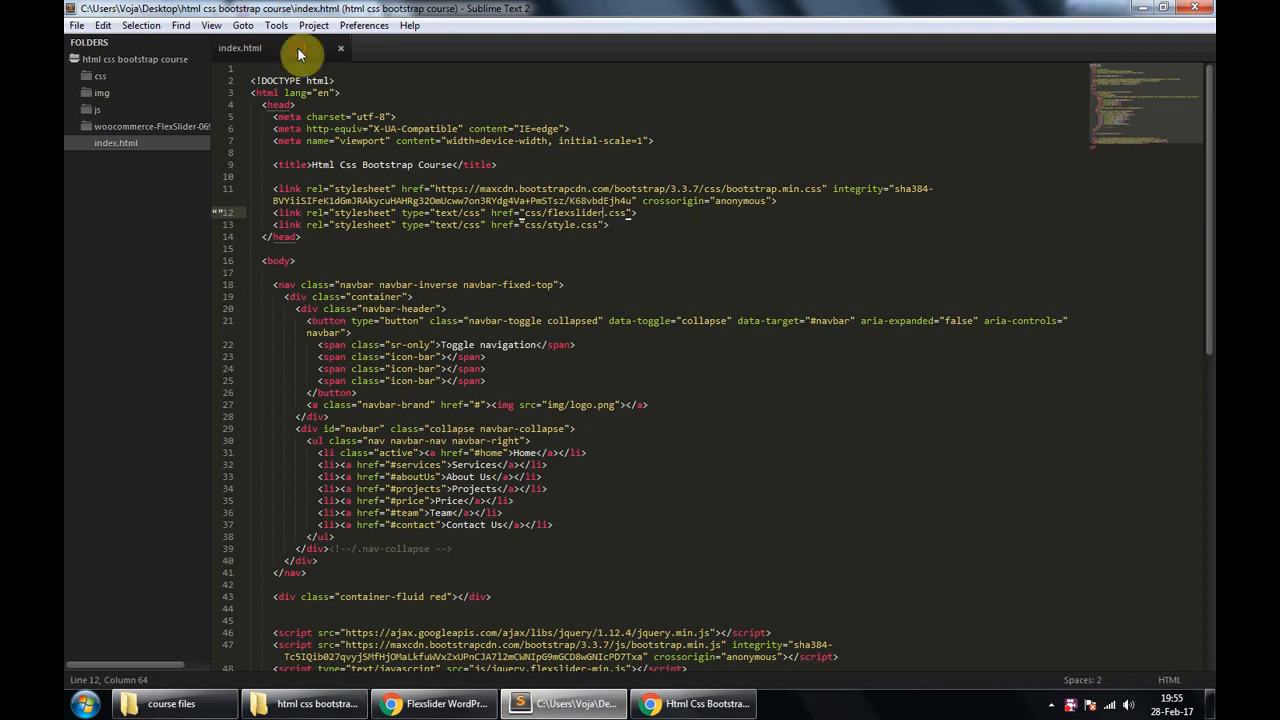
Paste the Step 2 slides markup into container-fluid, pointing slides to img/gallery1–3.jpg
left_click(456, 596)
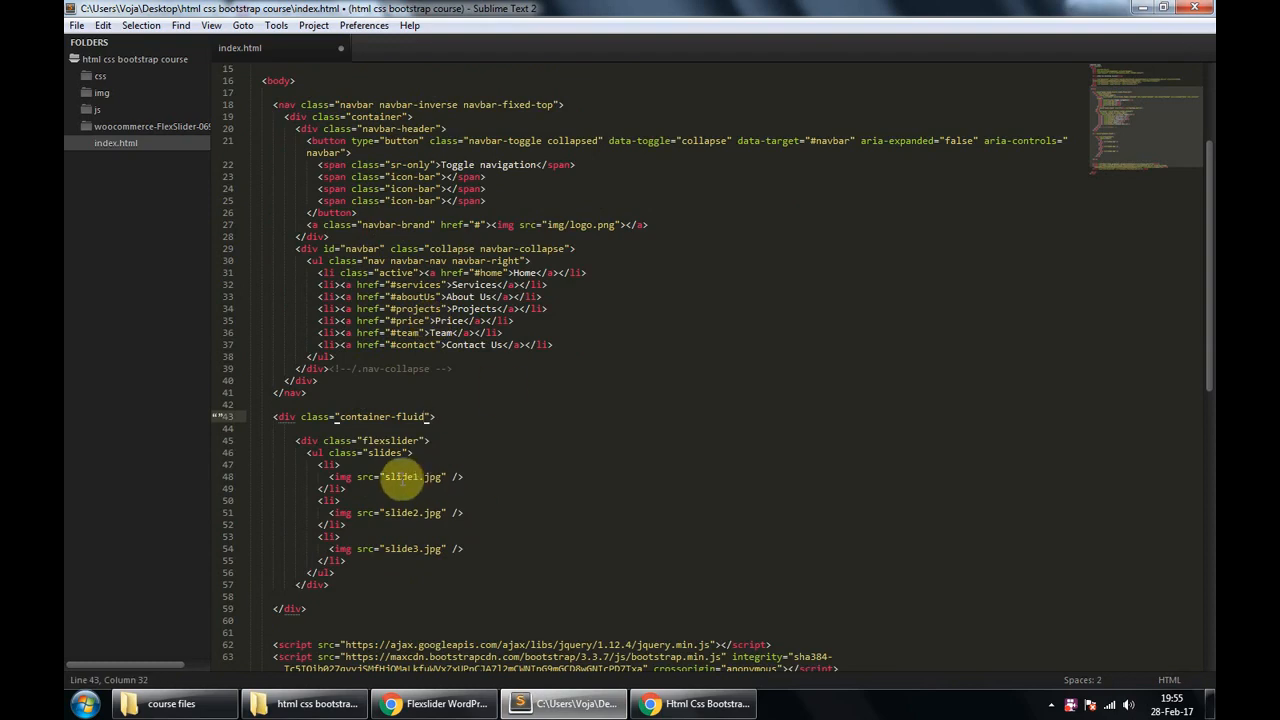
double_click(400, 476)
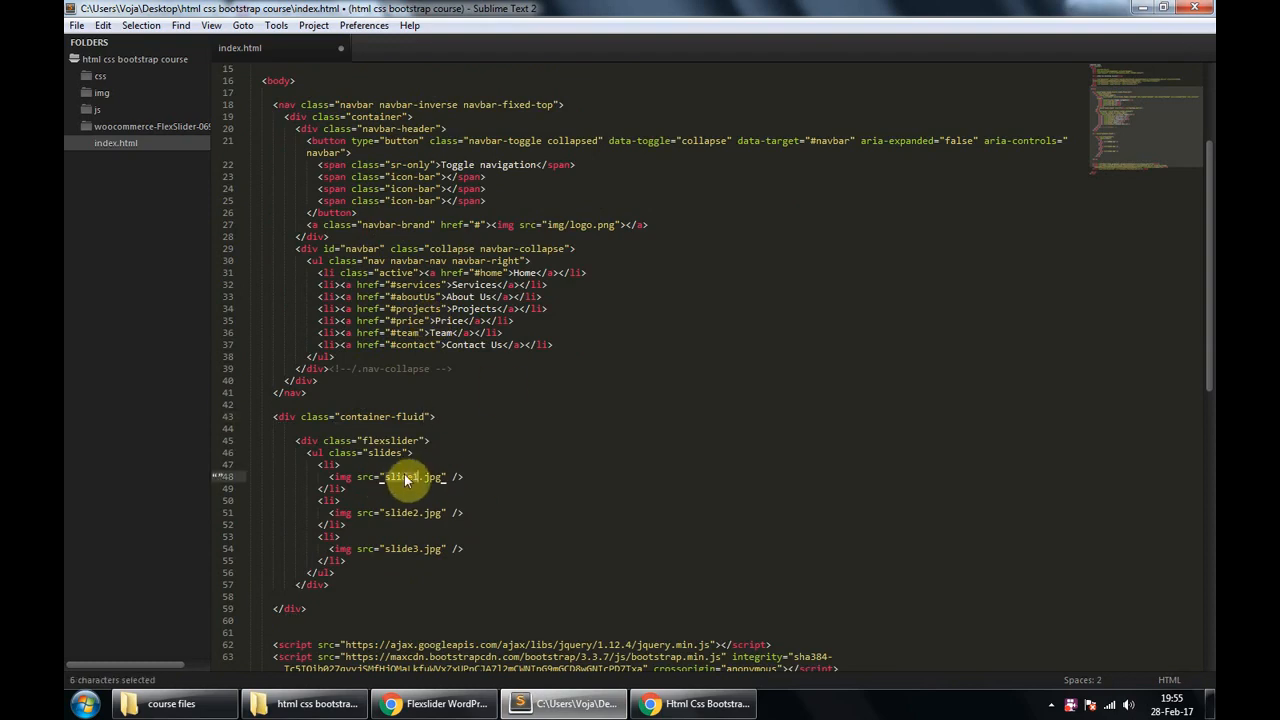
type("img/gallery")
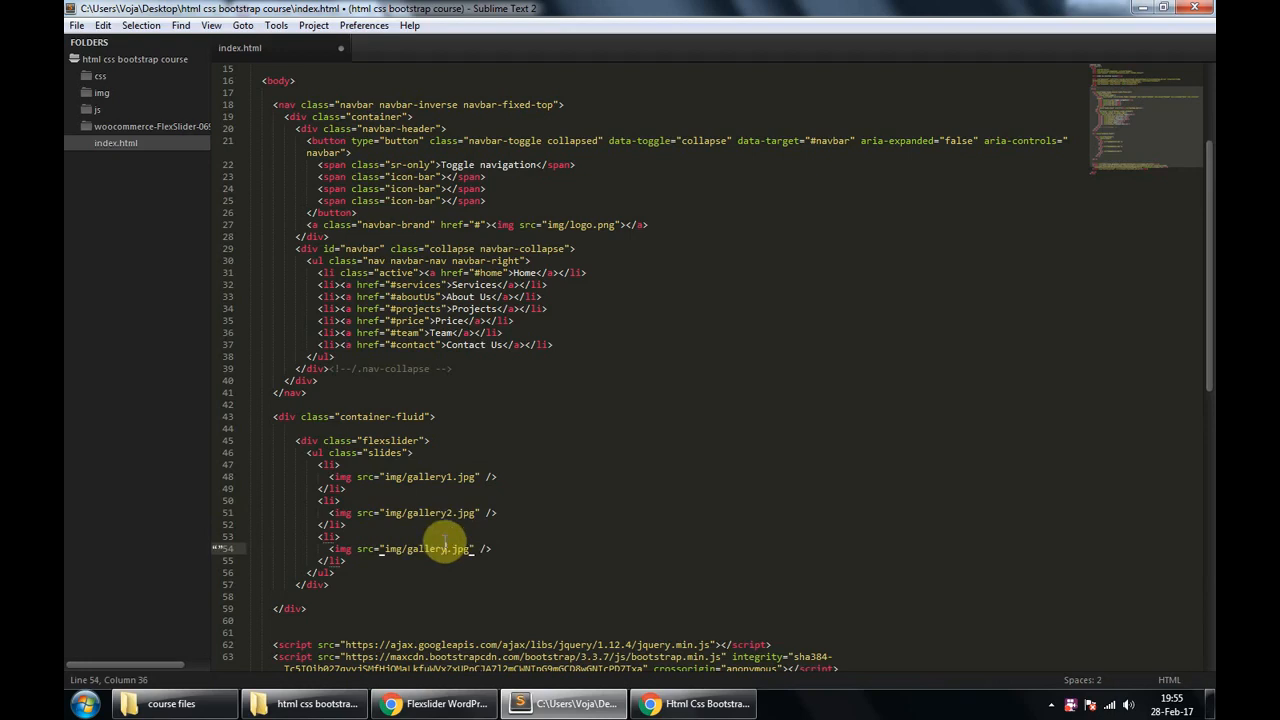
left_click(432, 704)
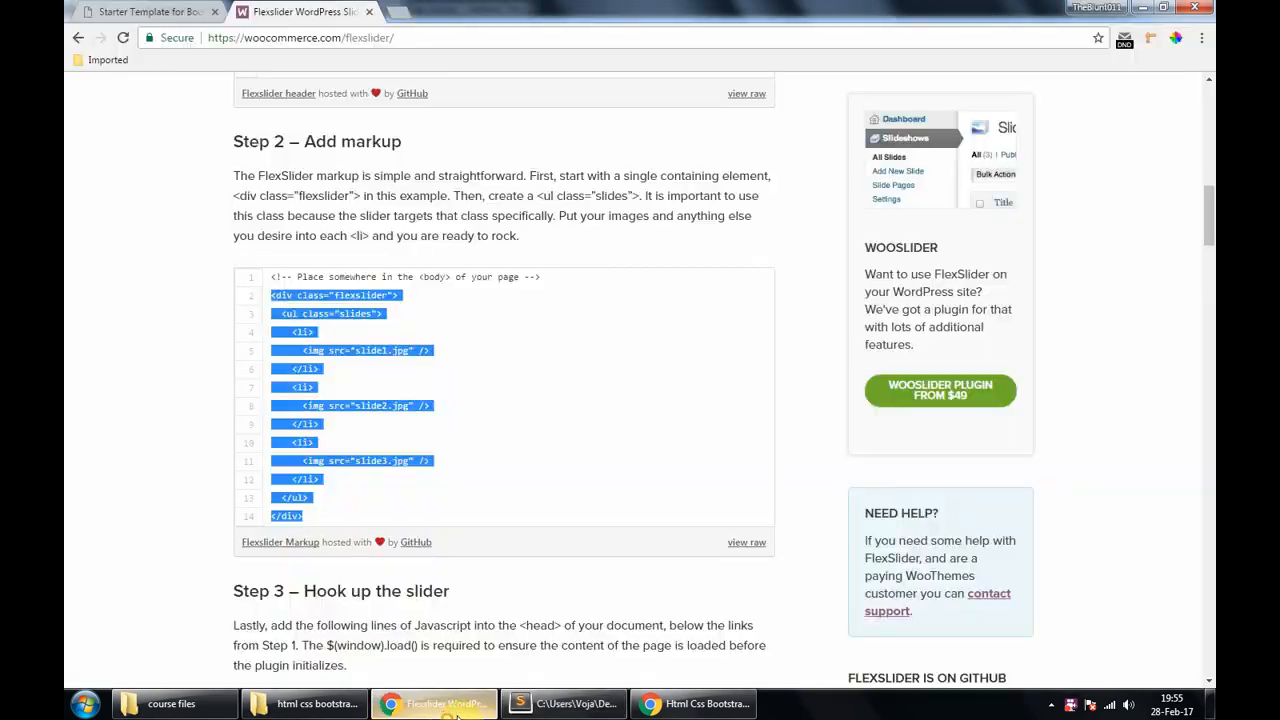
Select and copy the Step 3 slider initialization script
scroll("down", 3)
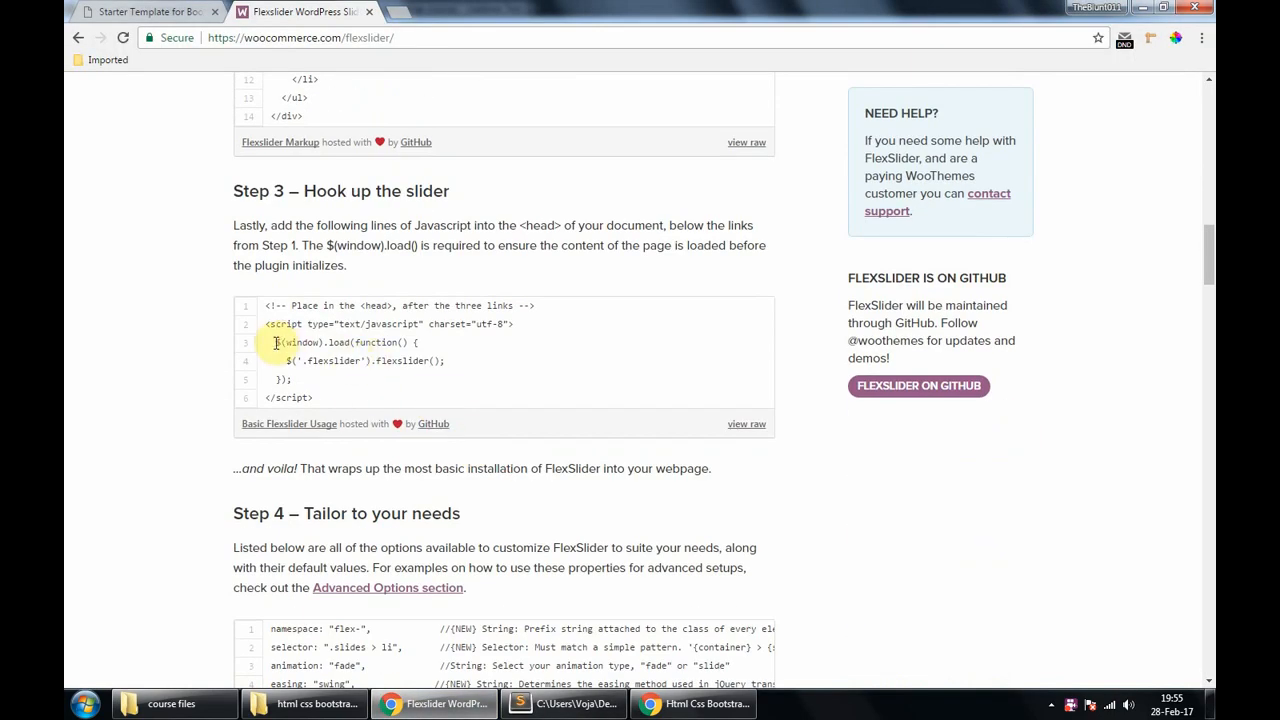
left_click_drag(268, 342, 292, 380)
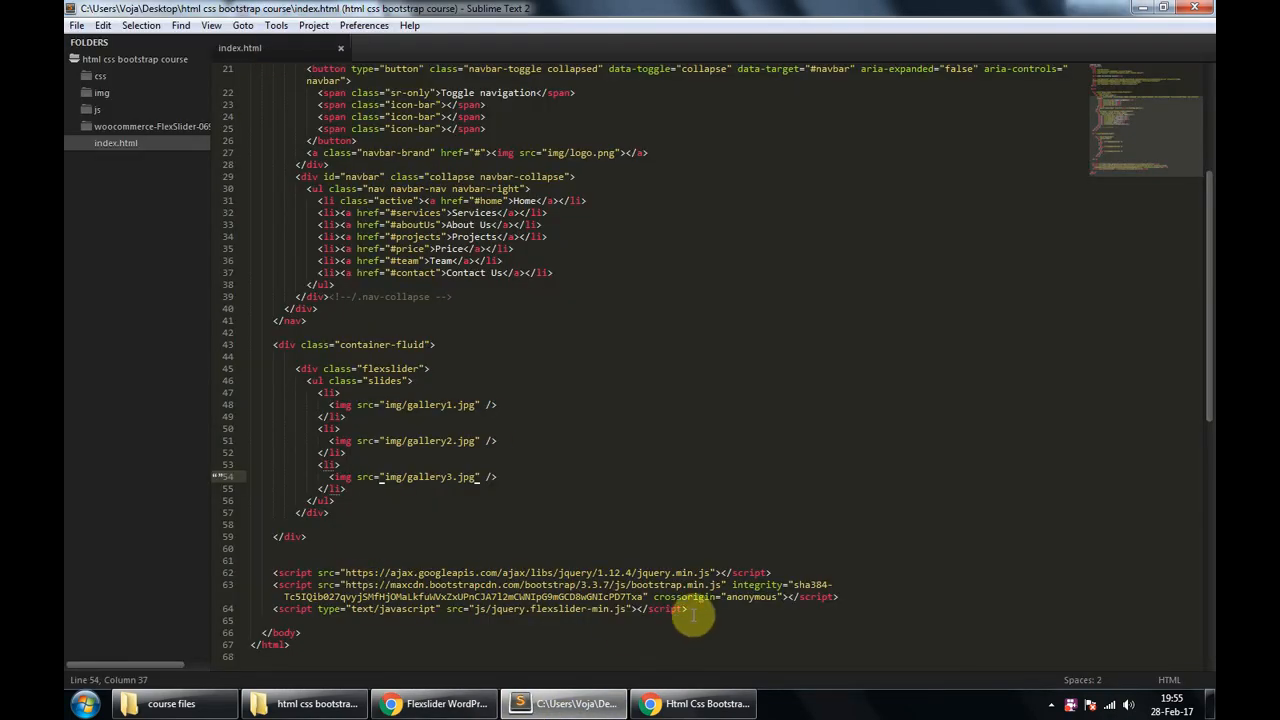
Add the $(window).load script calling flexslider() on the .flexslider element and save
key("enter")
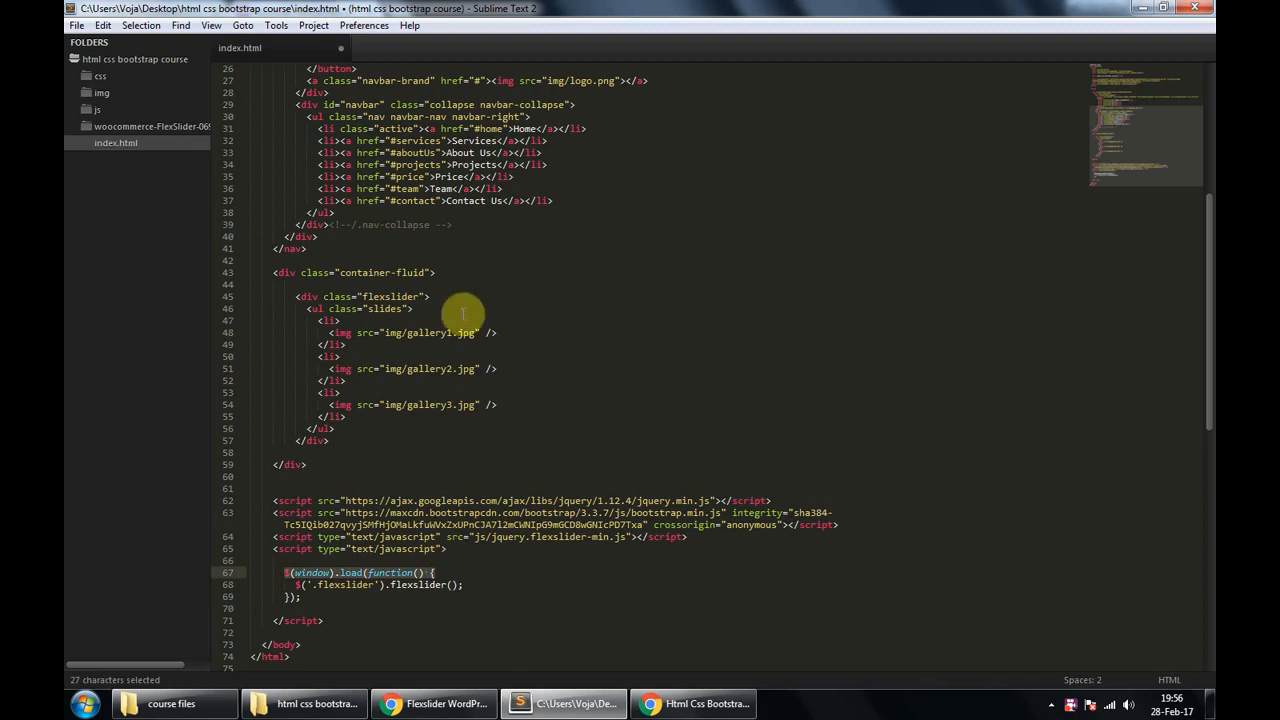
mouse_move(468, 612)
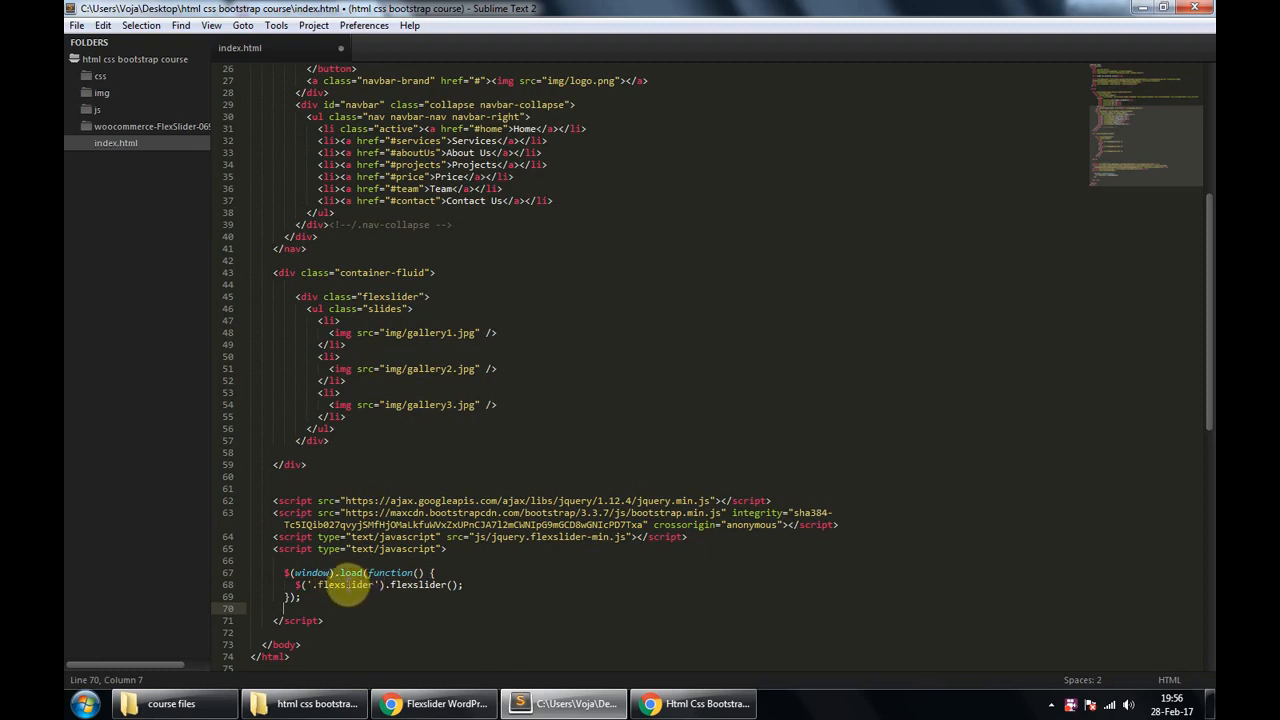
double_click(340, 584)
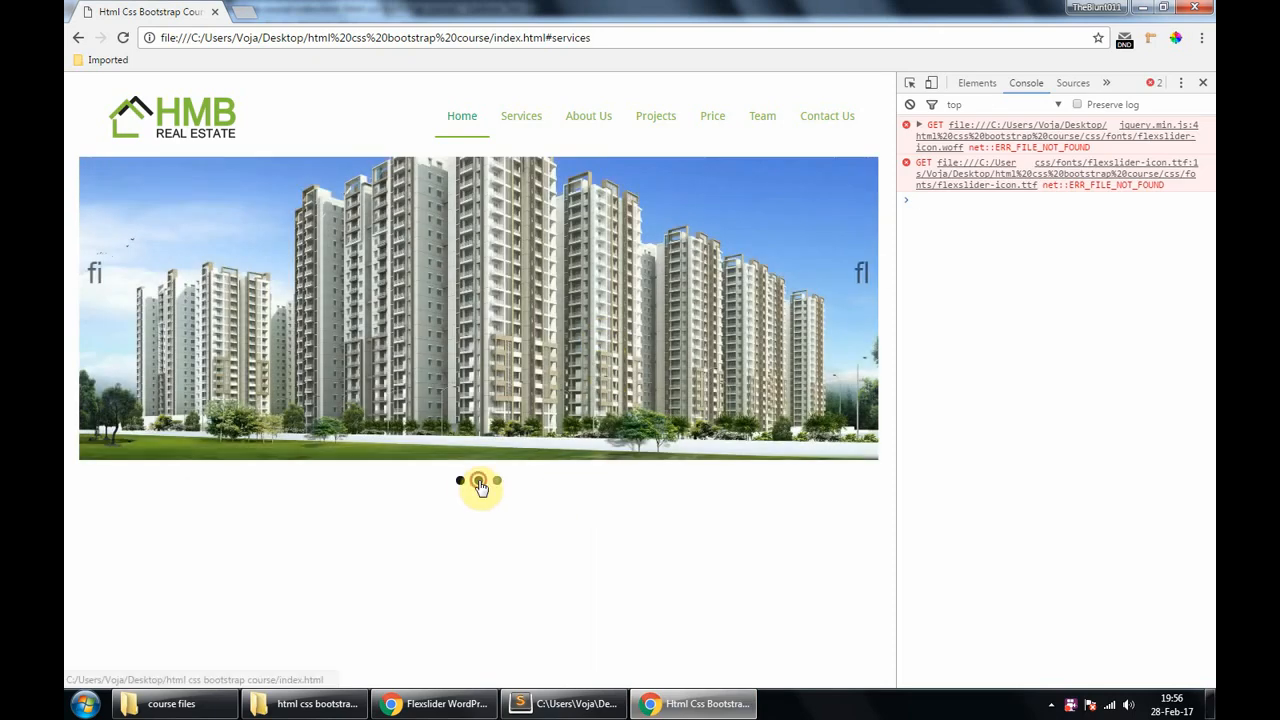
Switch to the second gallery photo via the pagination dots, then back to the first
left_click(480, 480)
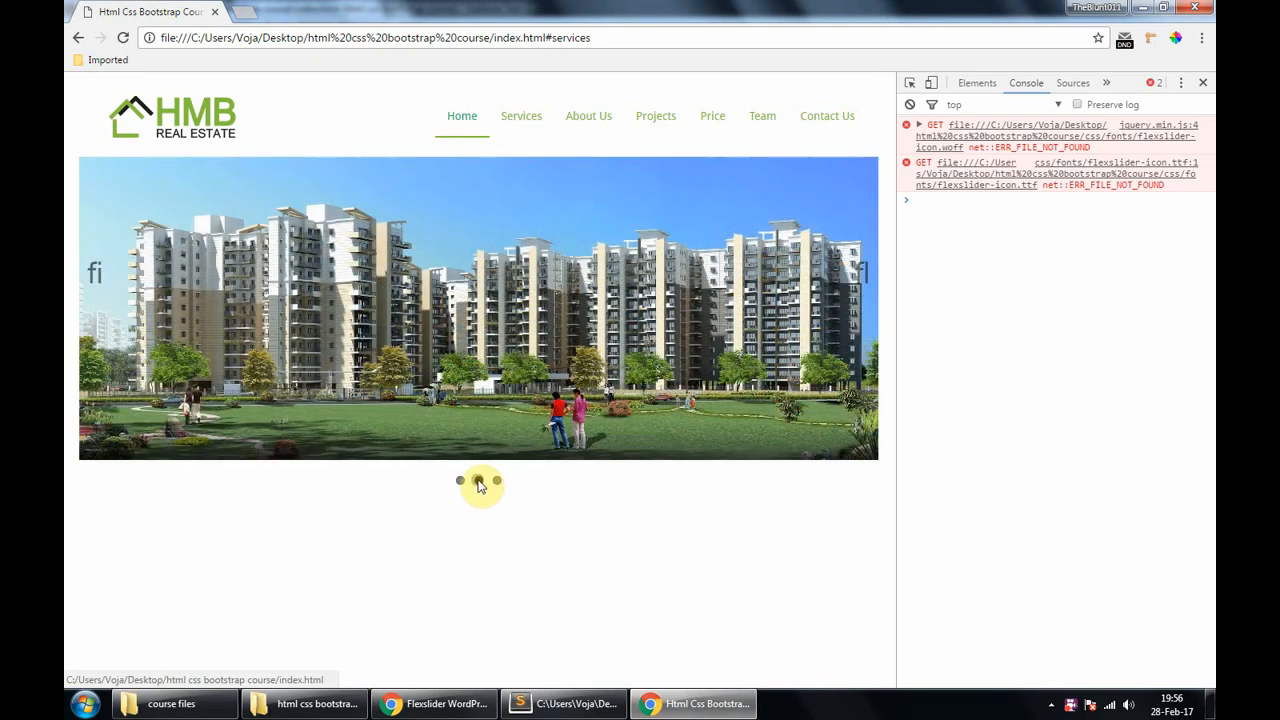
left_click(478, 480)
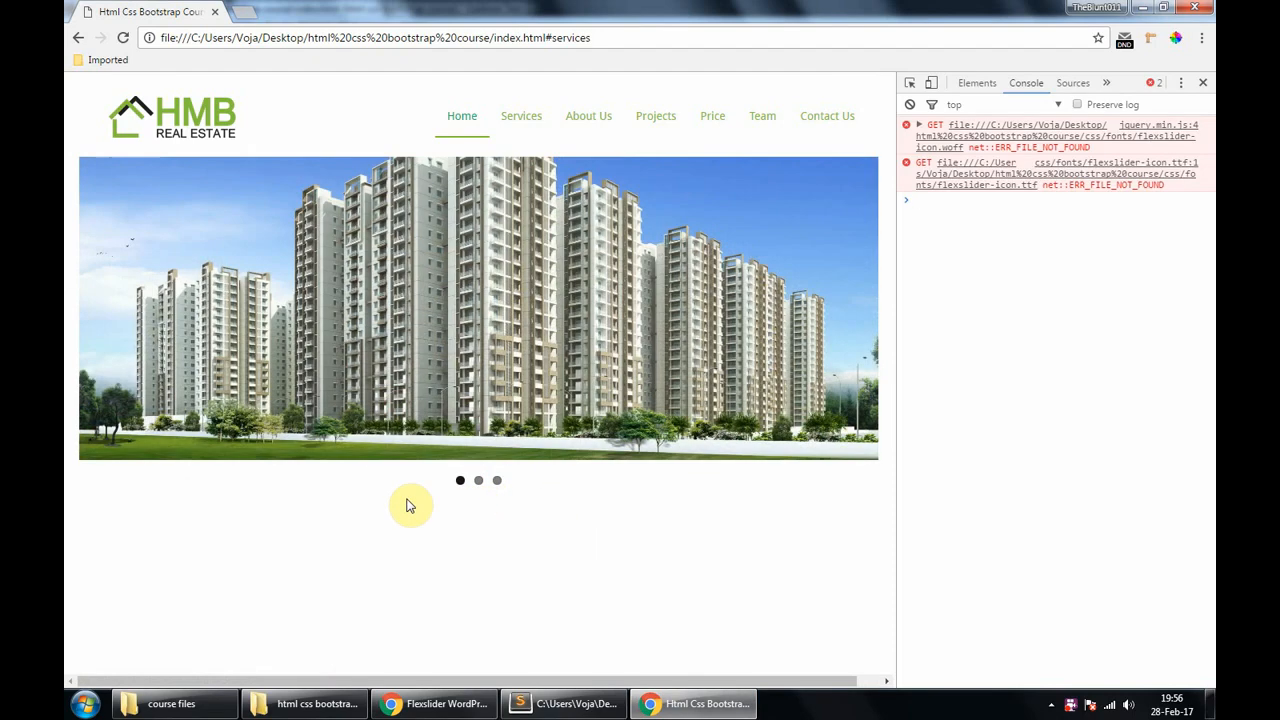